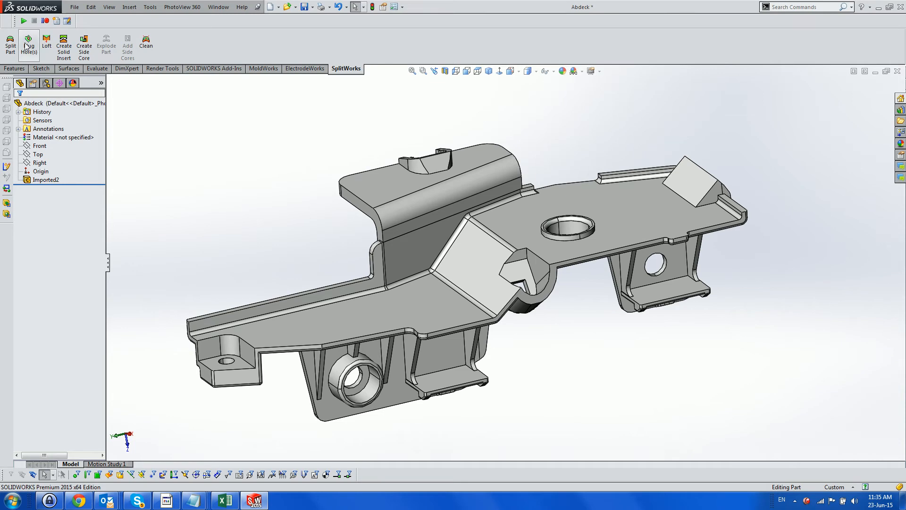
- Pick the flat top face, save as Abdeck.SLDPRT, and start the Split Part analysis
click(612, 199)
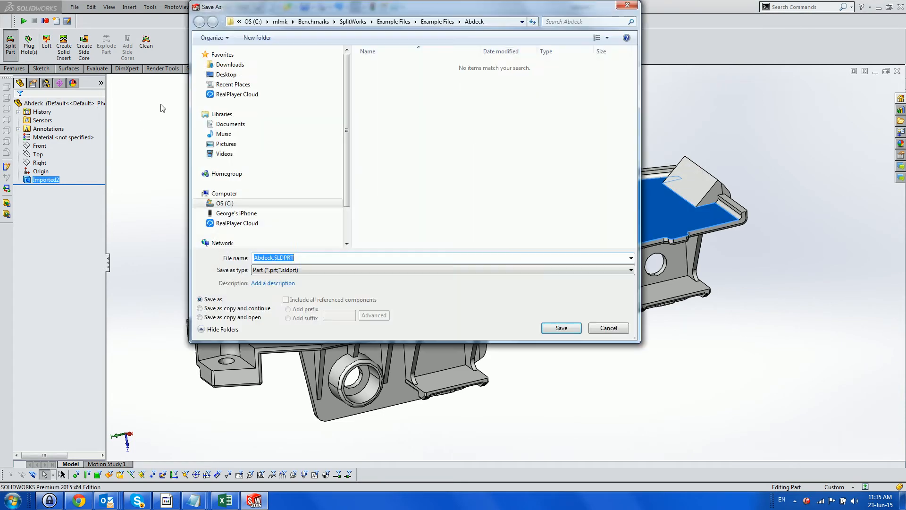
click(559, 327)
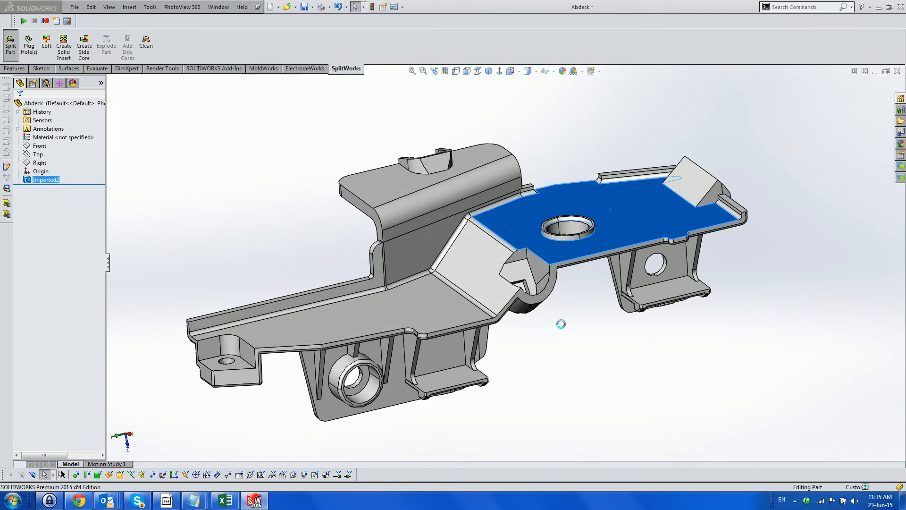
click(10, 44)
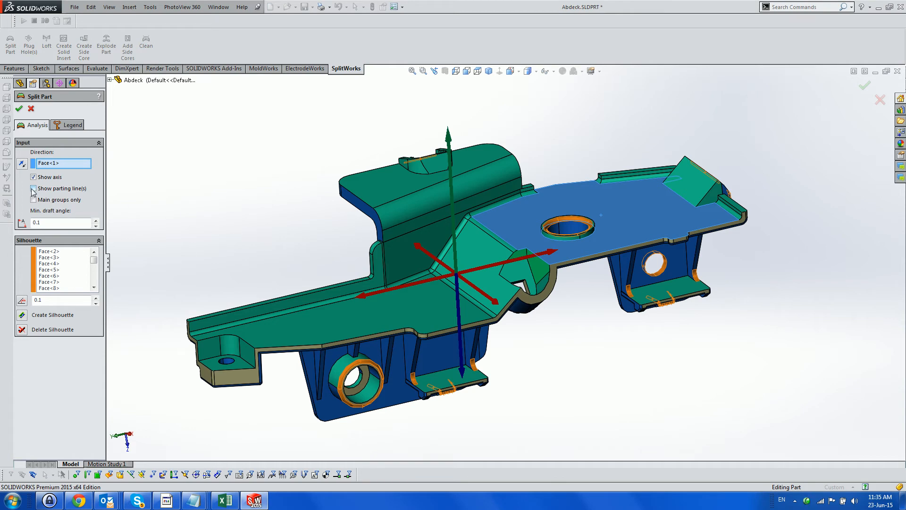
- Show the main parting lines in Split Part and accept the analysis
click(34, 188)
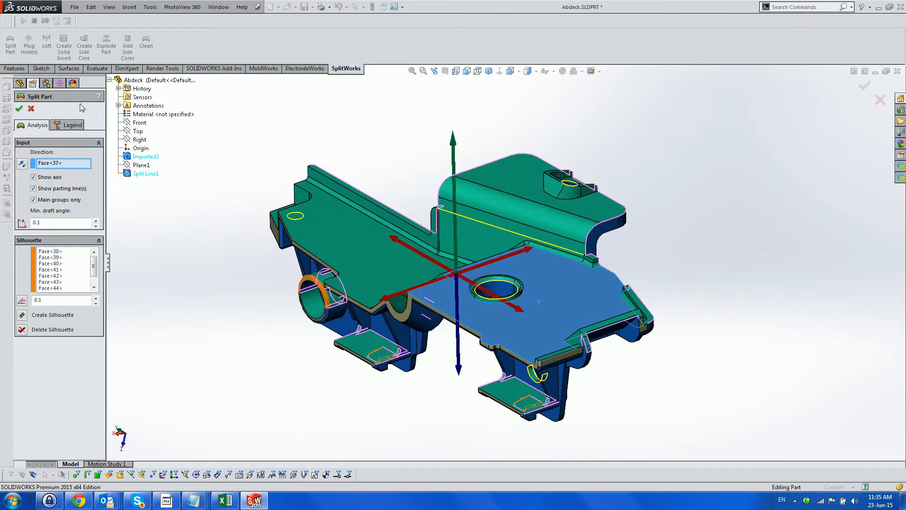
click(19, 109)
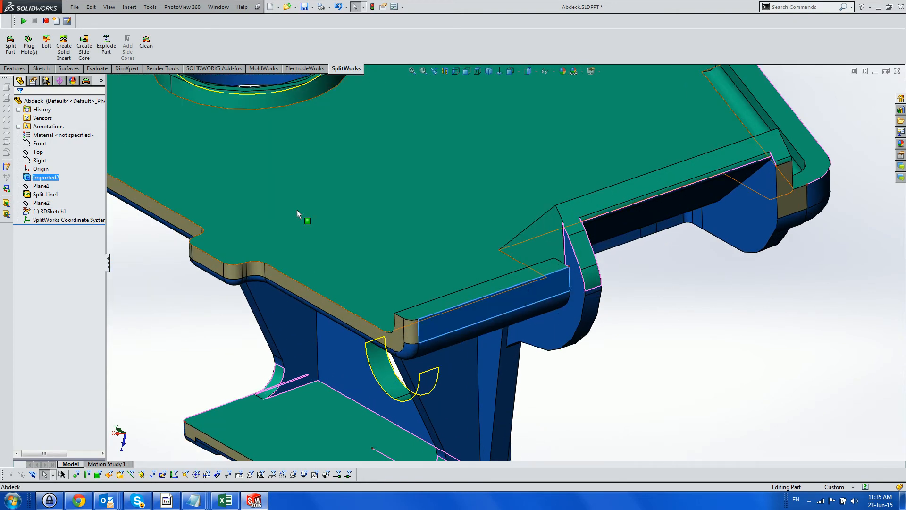
- Sketch a line on the notch face and project it onto four faces as Split Line2
click(41, 67)
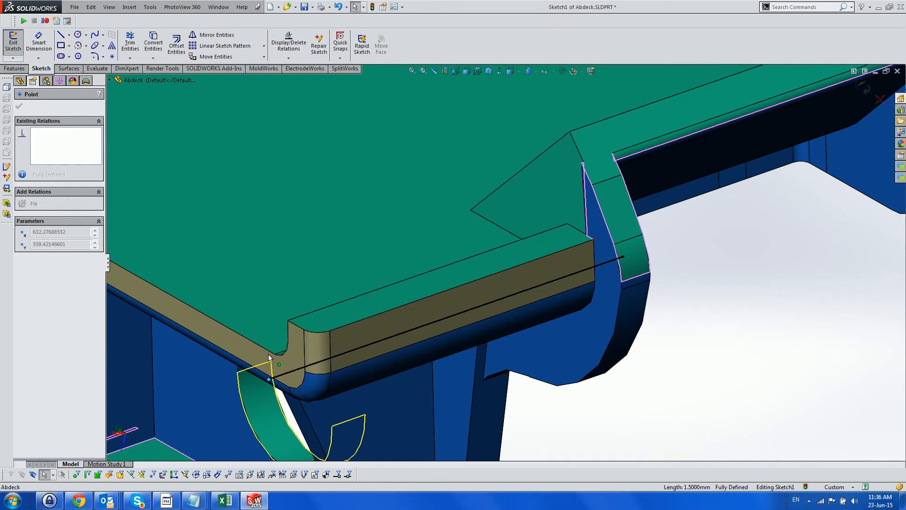
click(130, 6)
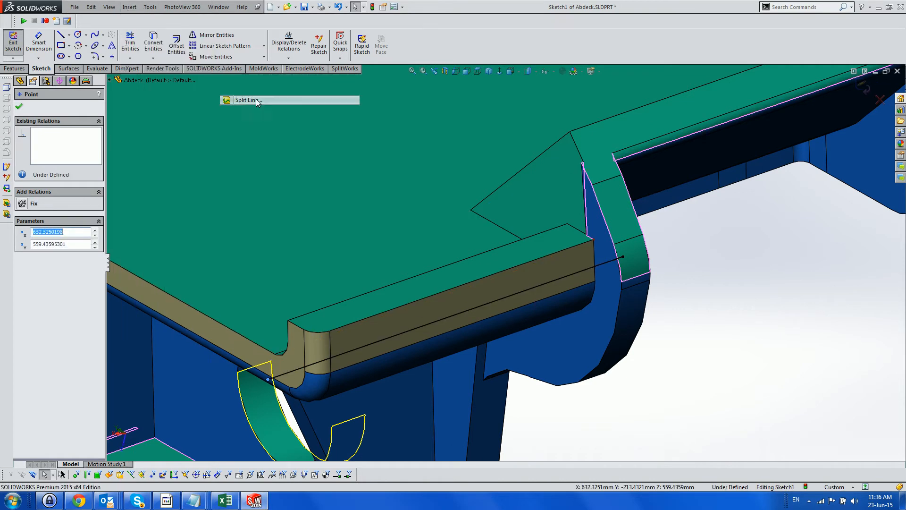
click(249, 100)
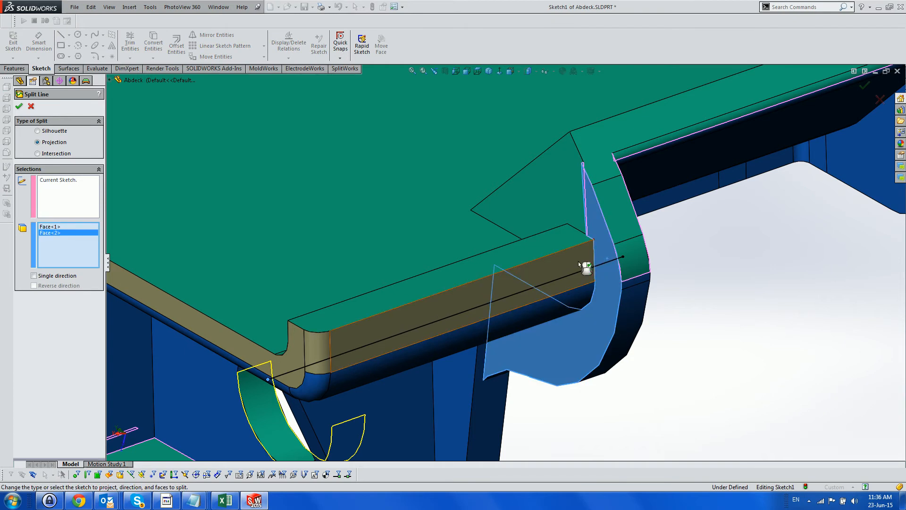
click(294, 347)
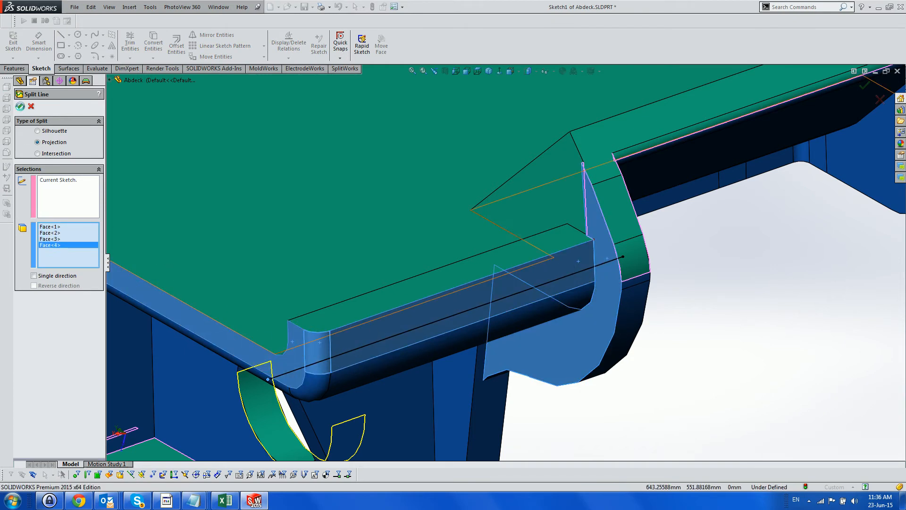
click(20, 106)
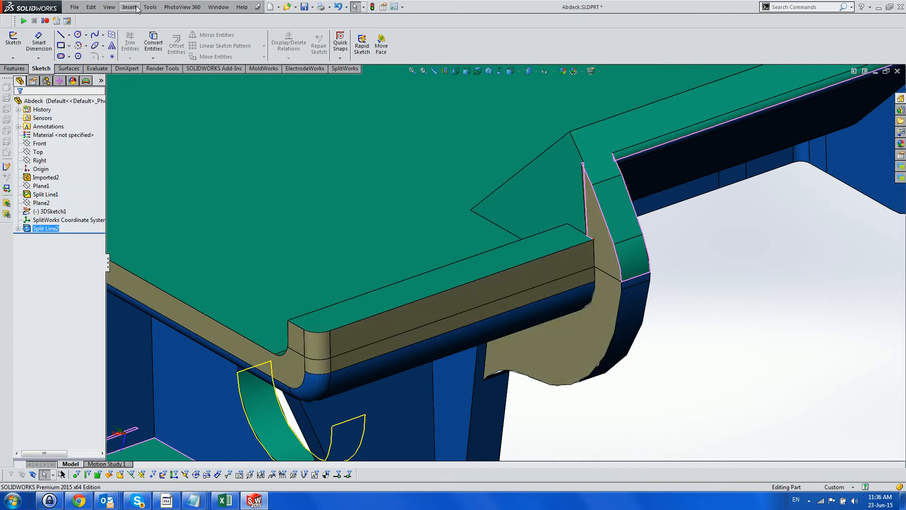
- Add Draft1, a 1° parting-line draft along the three split notch edges
click(129, 6)
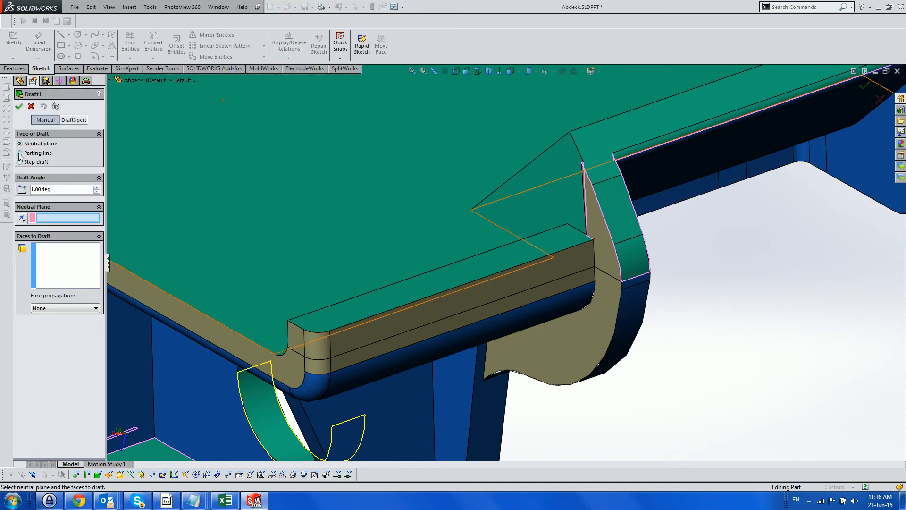
click(20, 152)
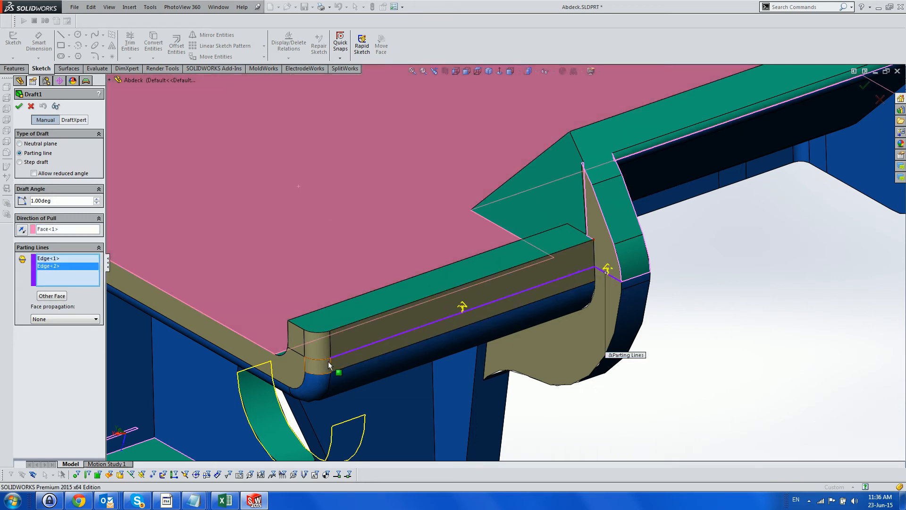
click(306, 361)
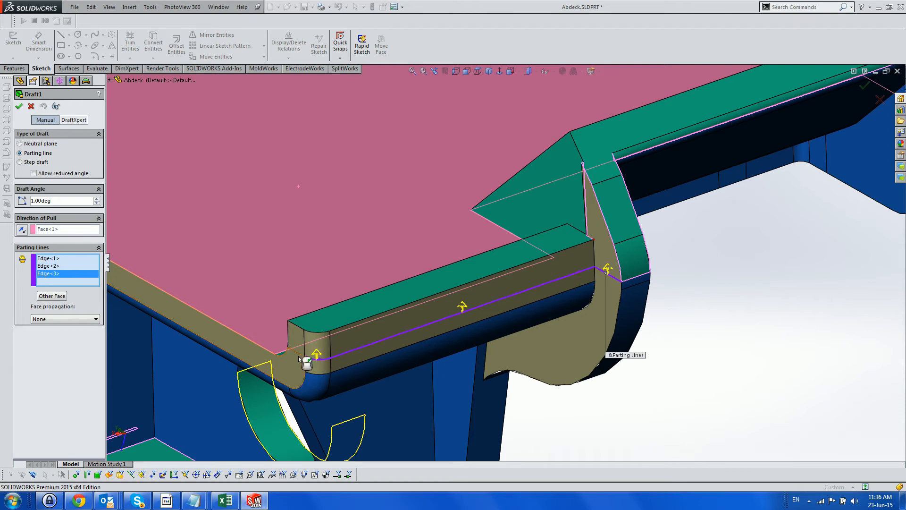
click(302, 360)
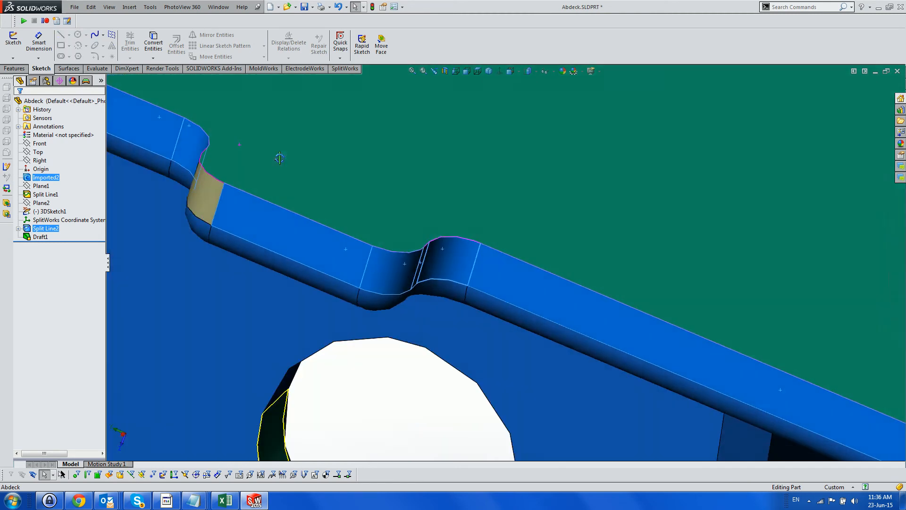
- Sketch splitting lines on further side faces, producing Split Line3 and Split Line4
right_click(280, 157)
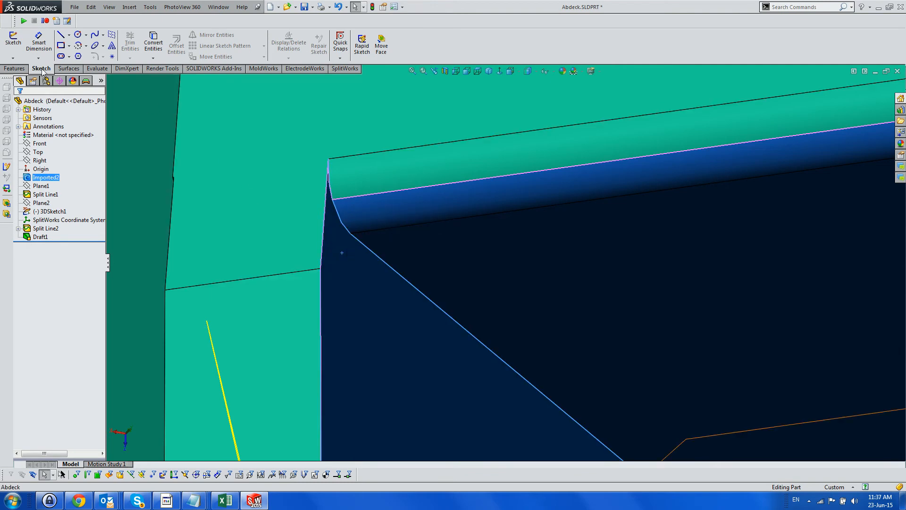
click(12, 41)
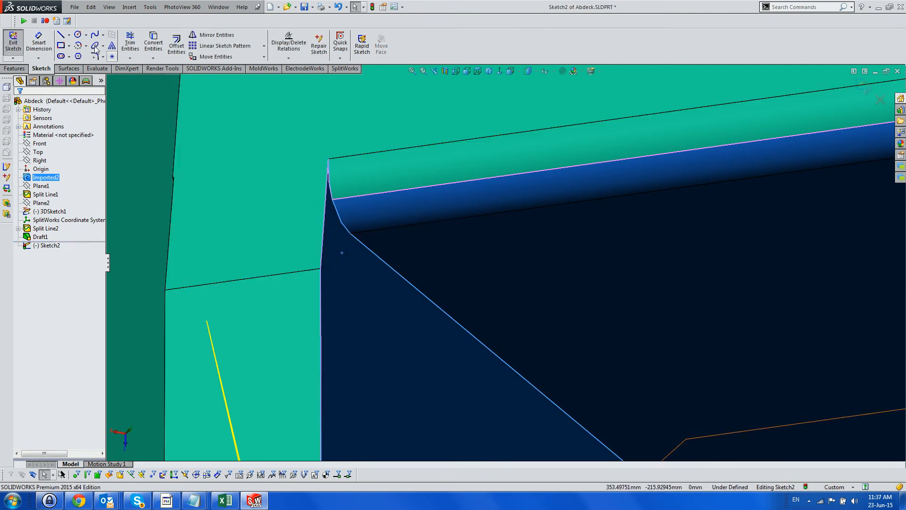
click(60, 35)
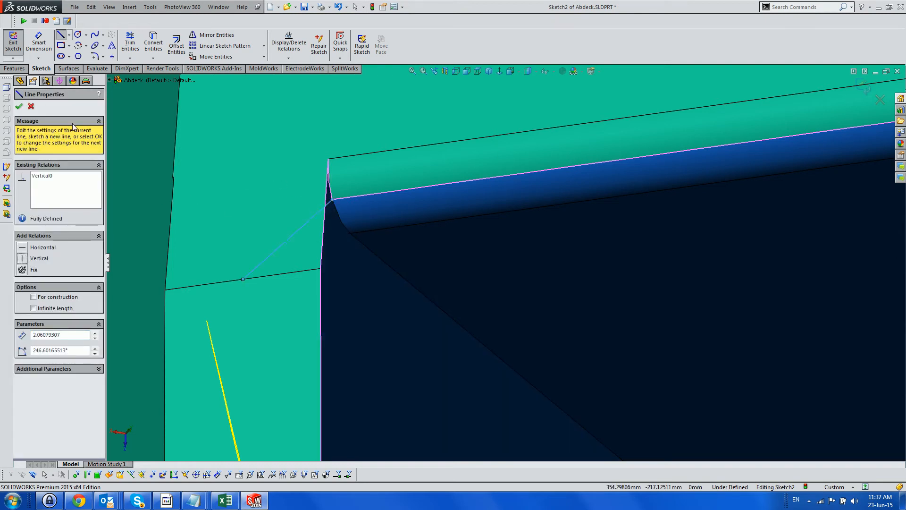
click(129, 6)
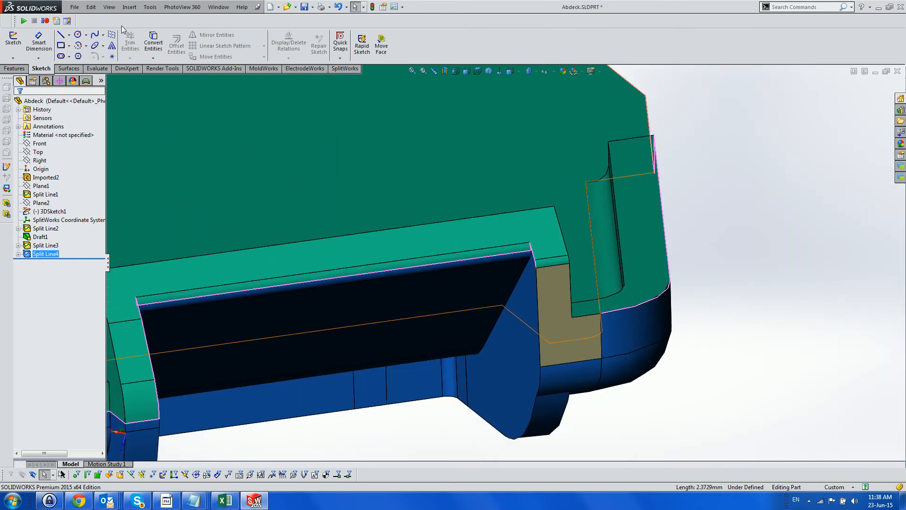
- Draft the newly split faces as Draft2, then split a corner face with a sketched line
click(129, 8)
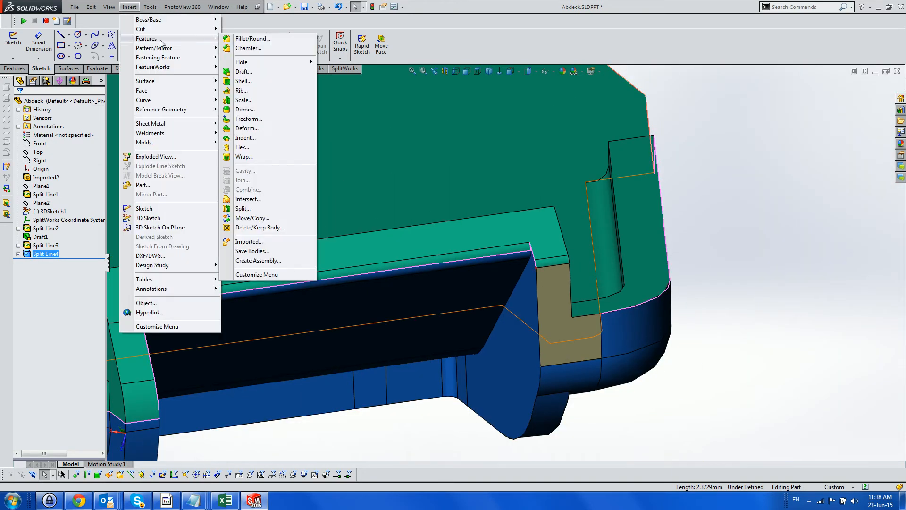
click(243, 71)
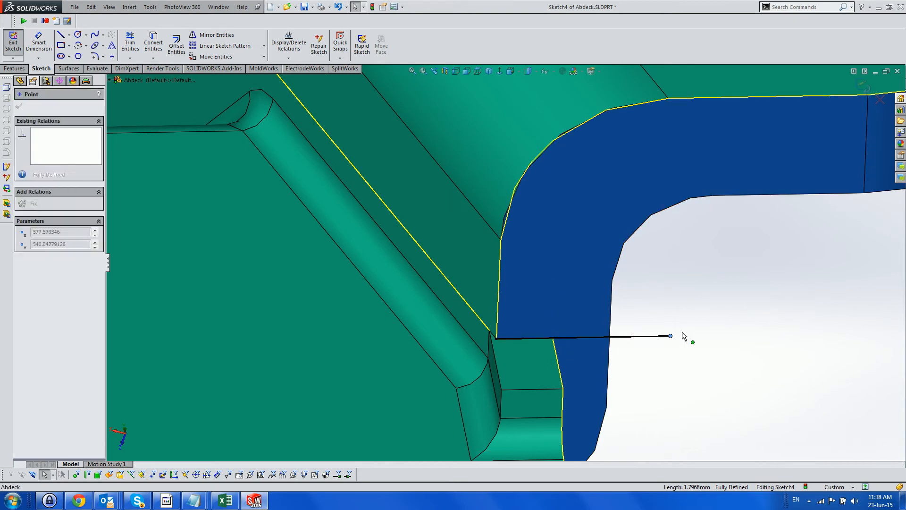
drag(669, 335, 680, 335)
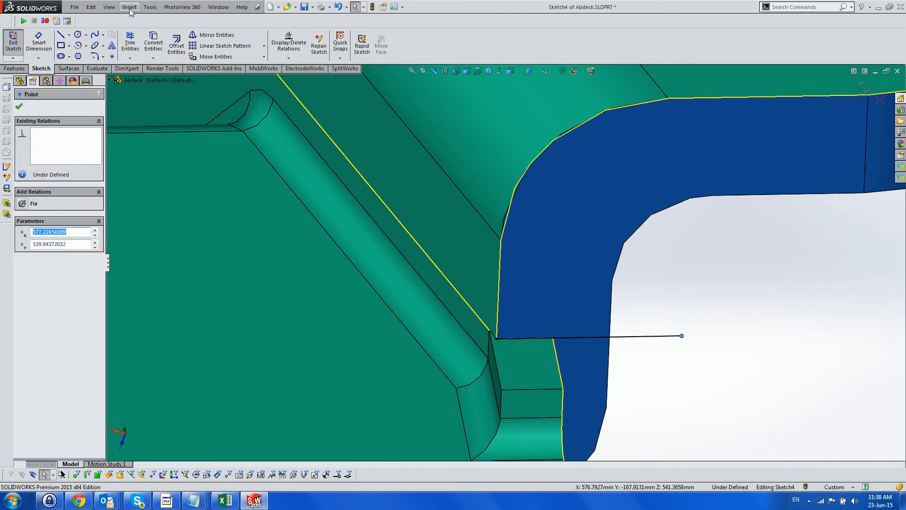
click(129, 6)
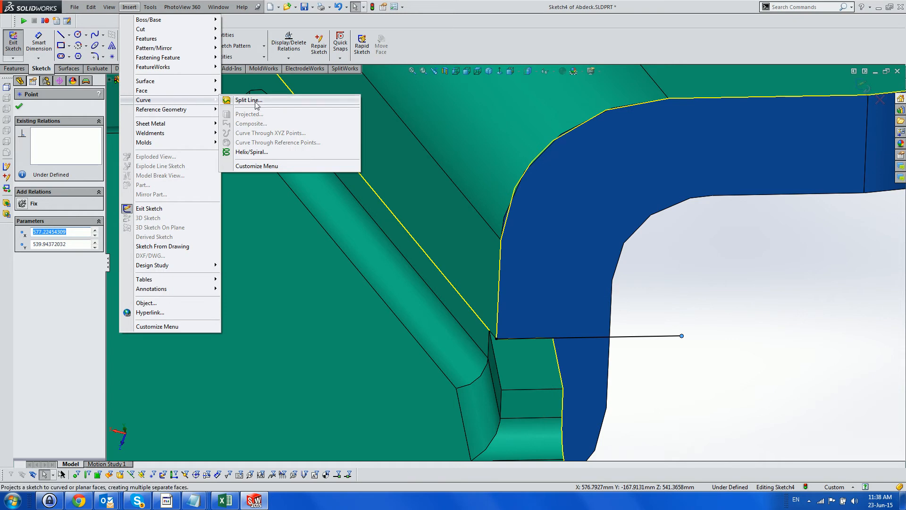
click(247, 100)
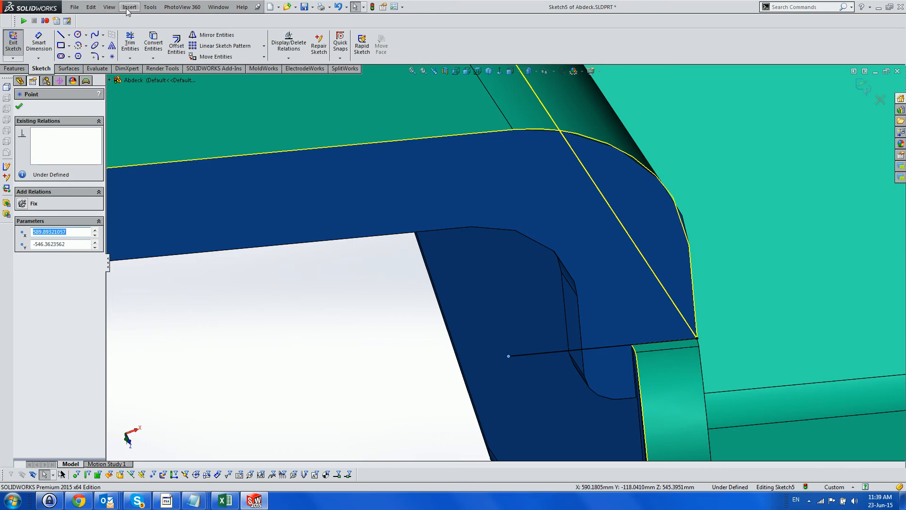
- Project the second sketch to split the rounded corner face, adding Split Line6
click(129, 6)
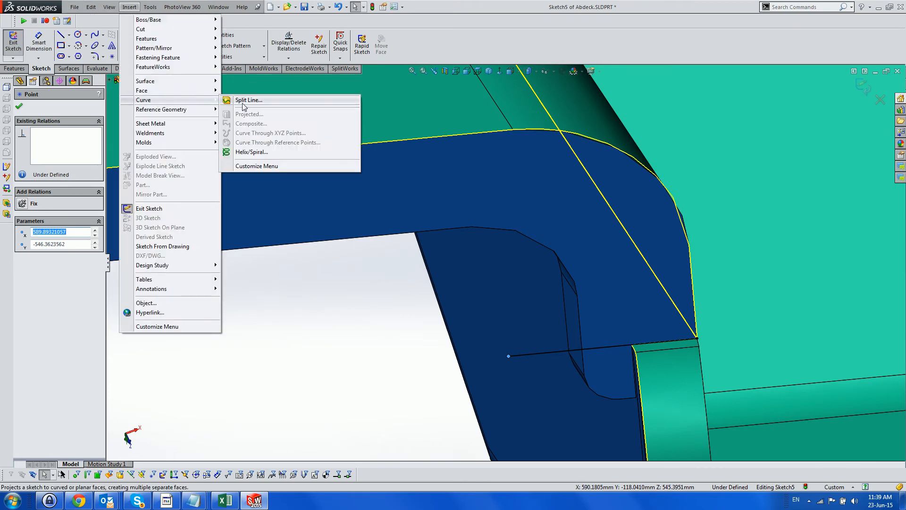
click(249, 100)
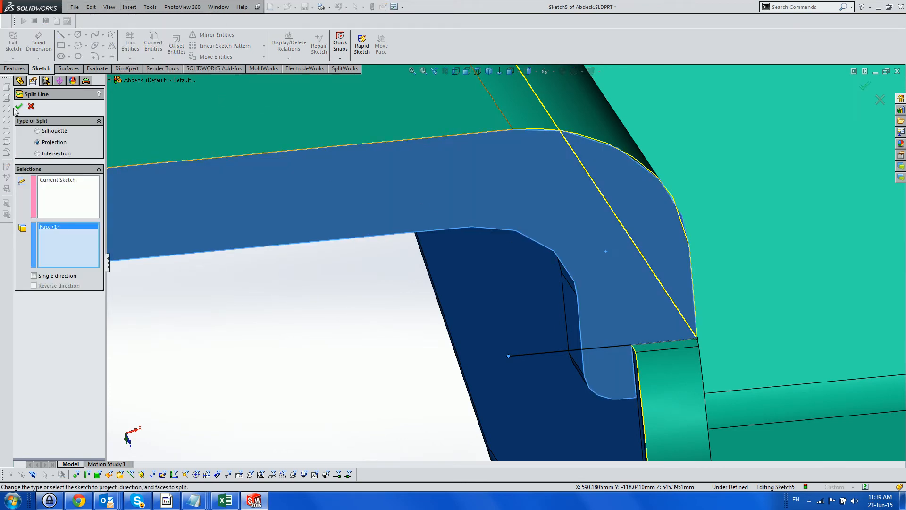
click(18, 107)
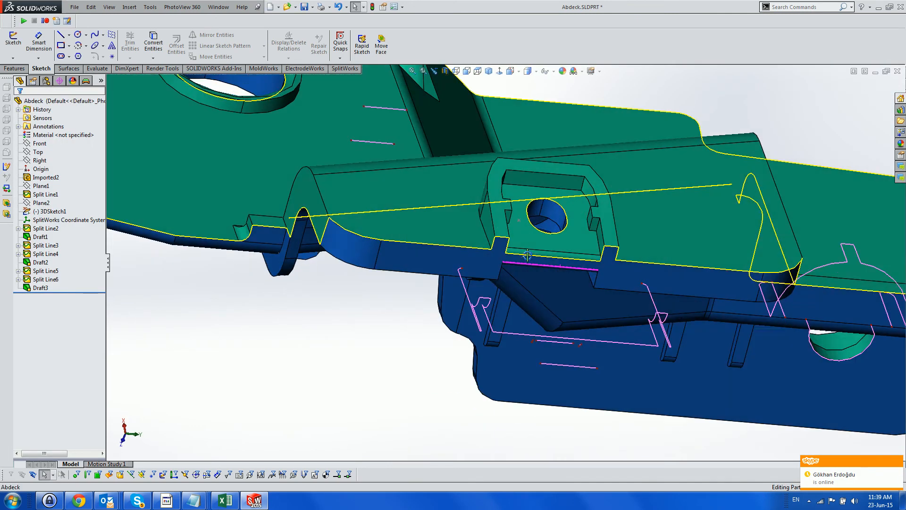
- Delete and patch the two unwanted faces, creating DeleteFace1
scroll(down, 3)
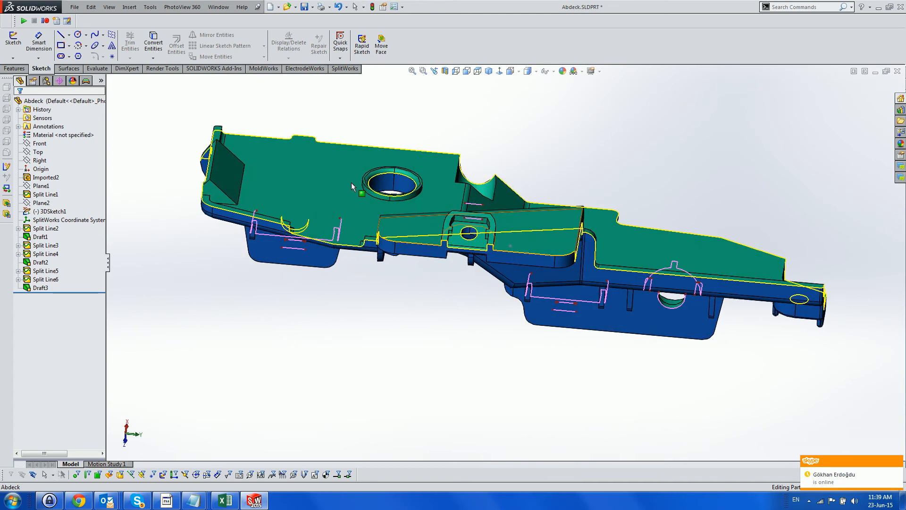
click(129, 7)
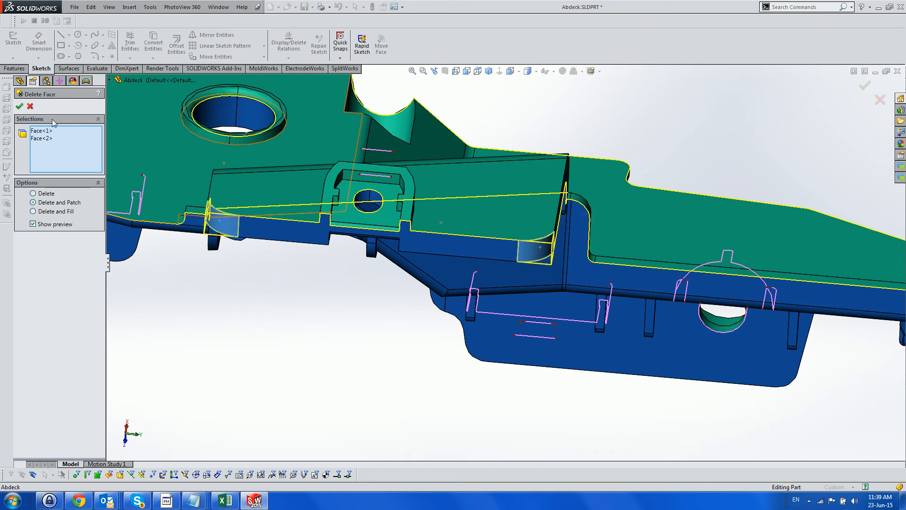
click(19, 106)
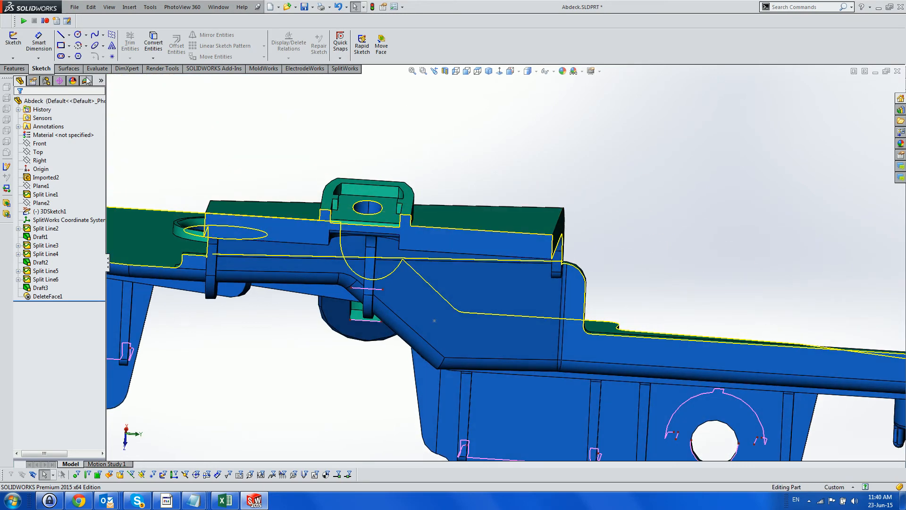
- Draft the wall face 1° from the large flat neutral face, creating Draft4
click(129, 6)
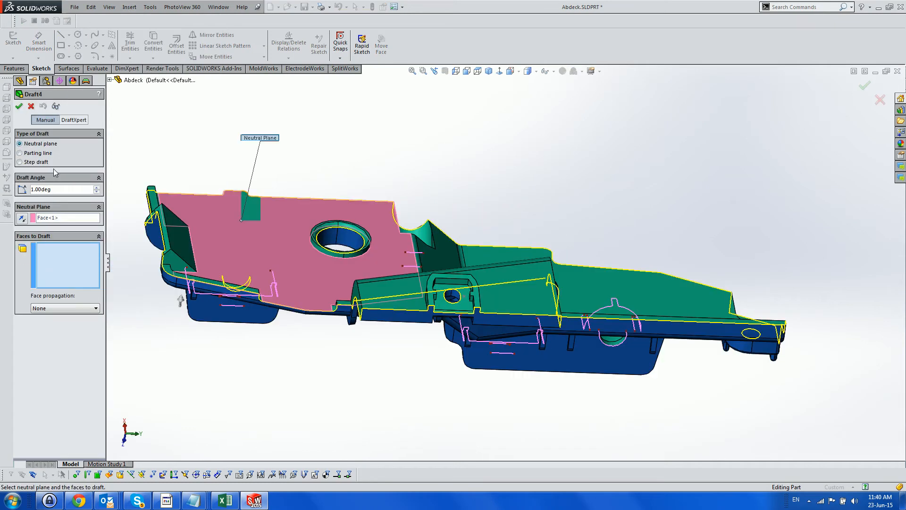
click(393, 317)
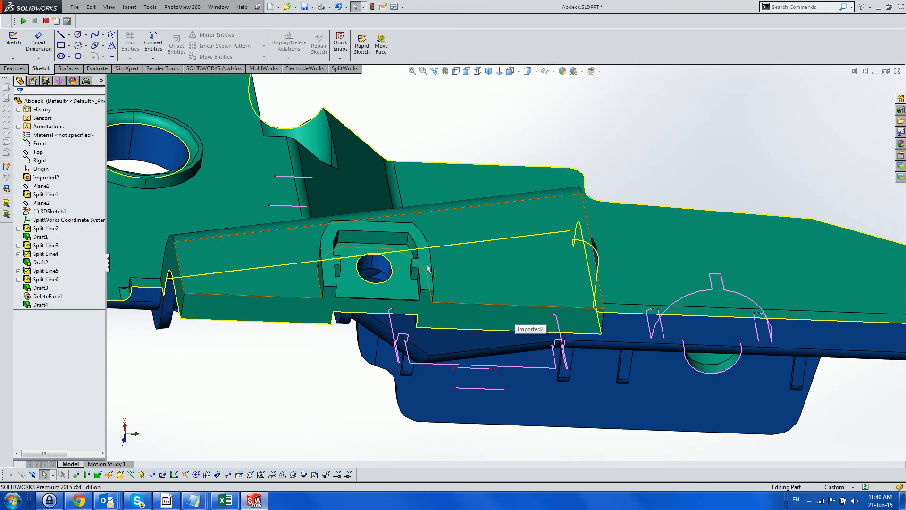
- Add Fillet1 with a 3 mm radius on the rib's two end edges
click(129, 7)
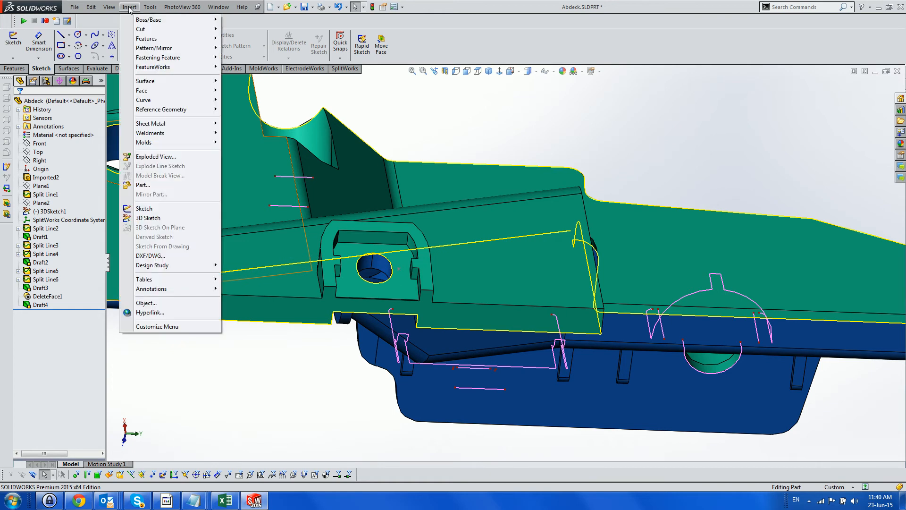
mouse_move(146, 39)
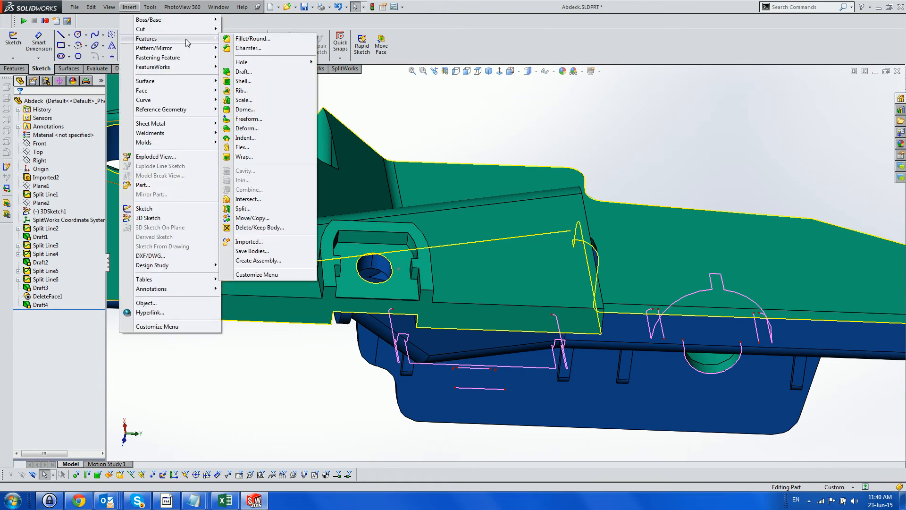
click(252, 38)
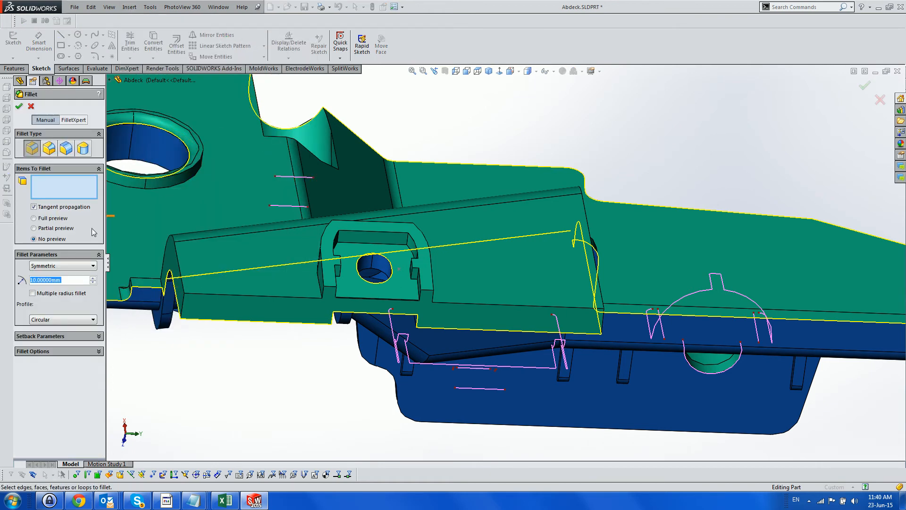
text(3)
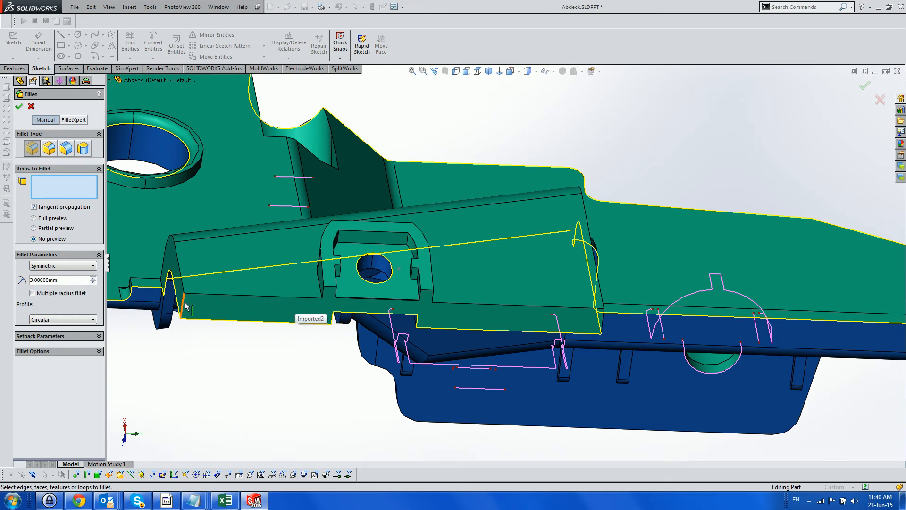
click(183, 306)
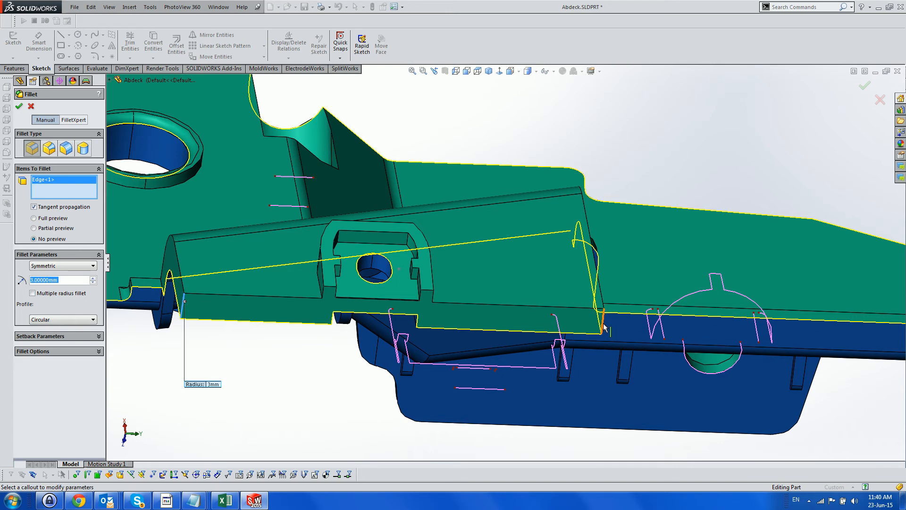
click(604, 324)
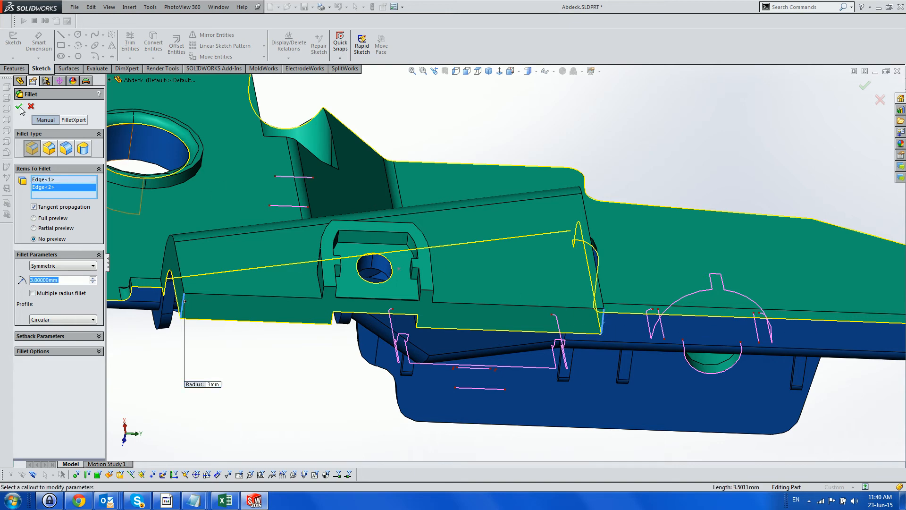
click(20, 106)
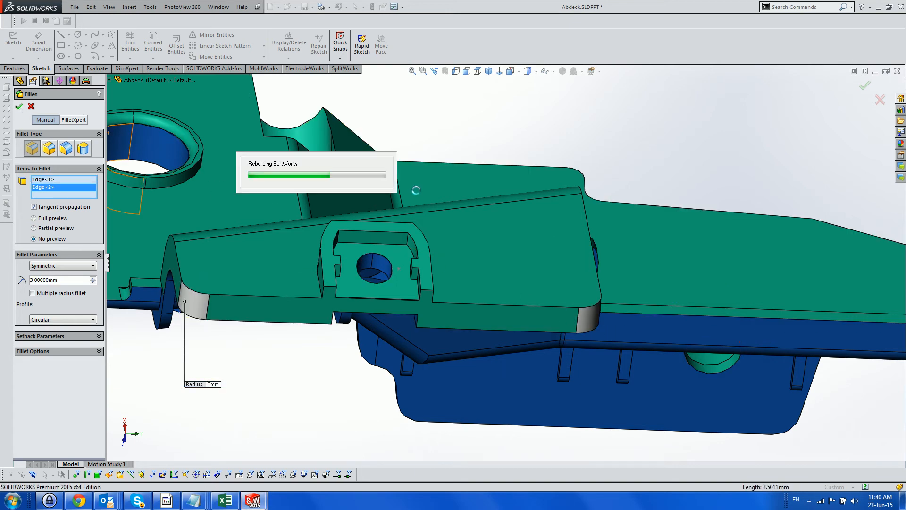
click(19, 106)
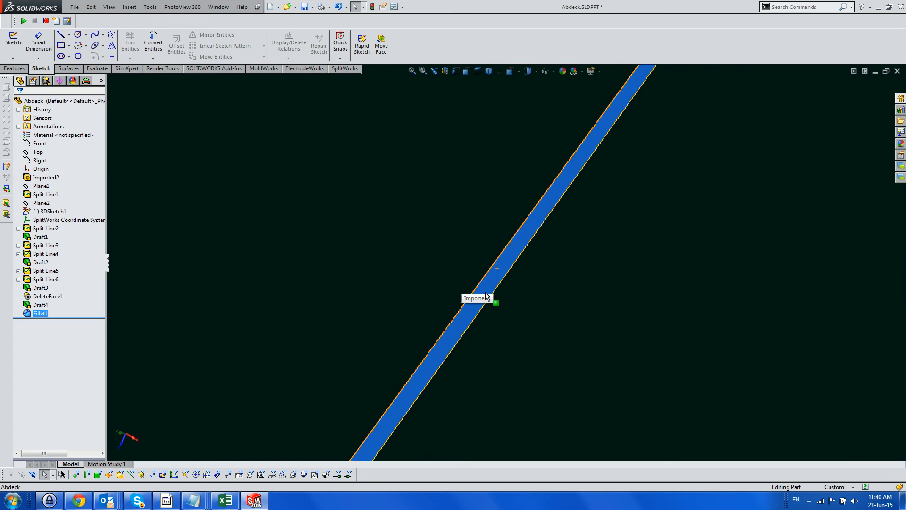
- Apply a 1° neutral-plane draft to the single thin wall face, creating Draft5
click(128, 7)
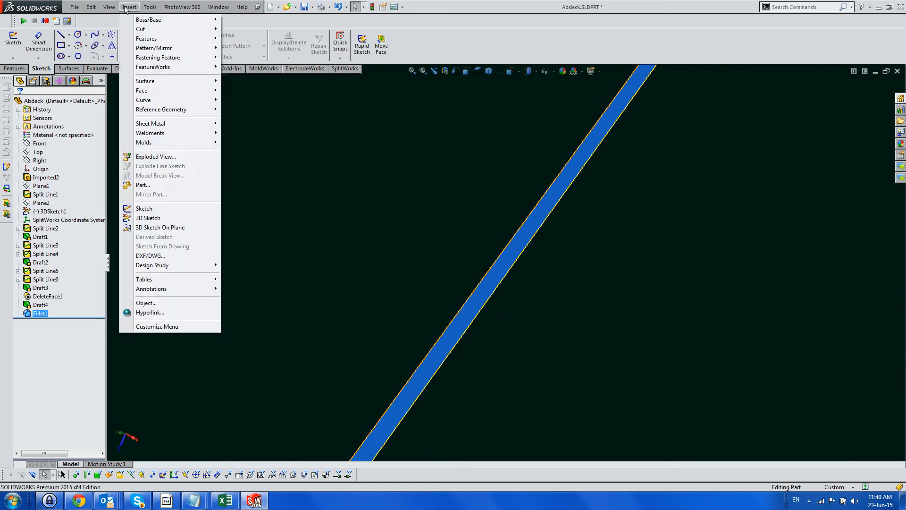
mouse_move(162, 109)
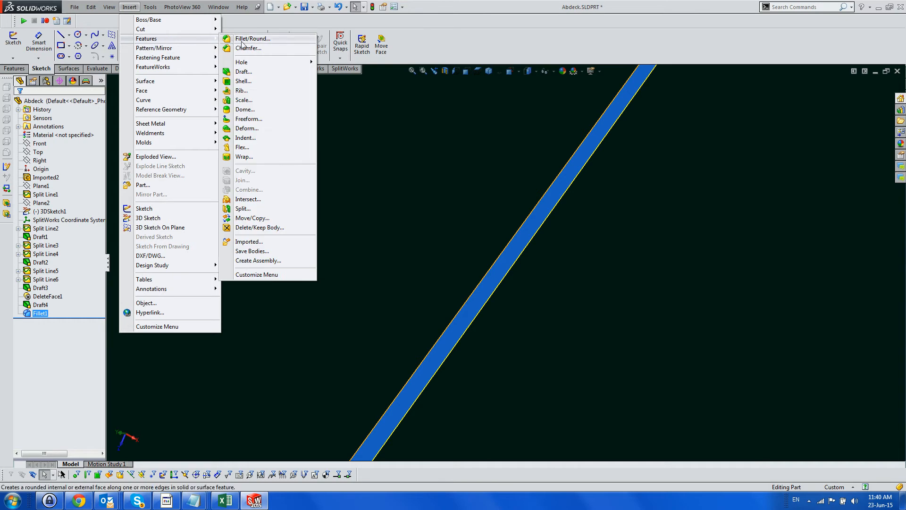
click(244, 71)
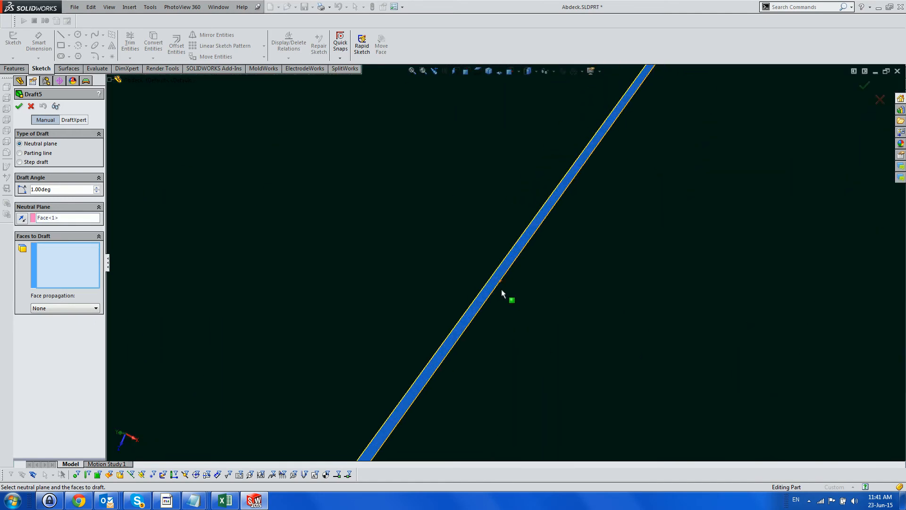
click(497, 287)
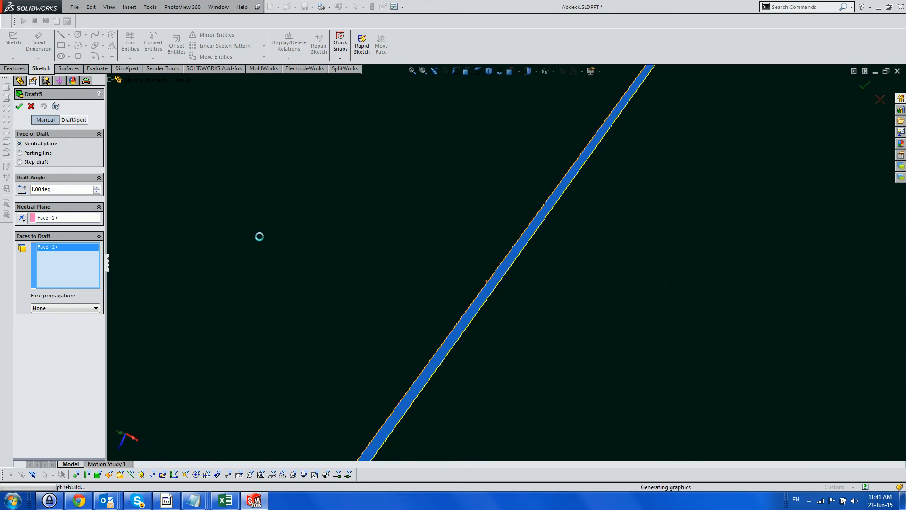
click(18, 105)
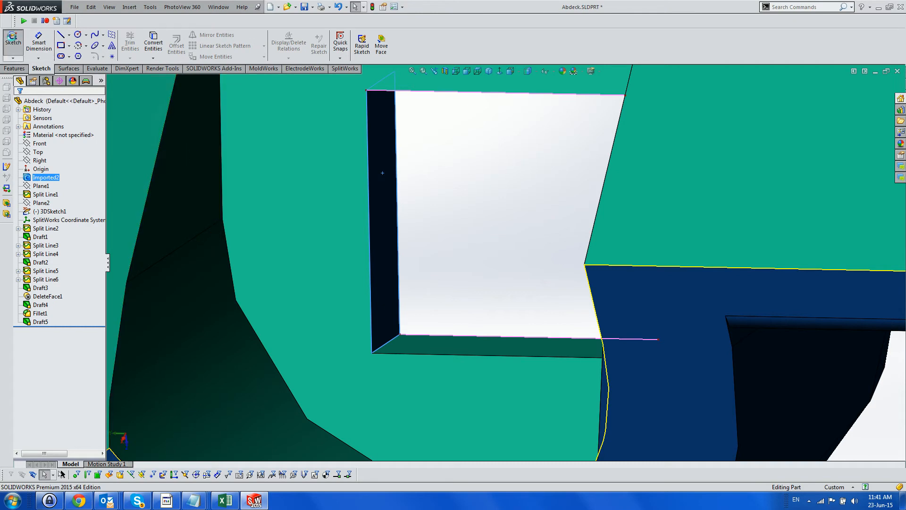
- Split the small recessed wall faces along sketched diagonal lines, creating Split Line7 and Split Line8
click(60, 36)
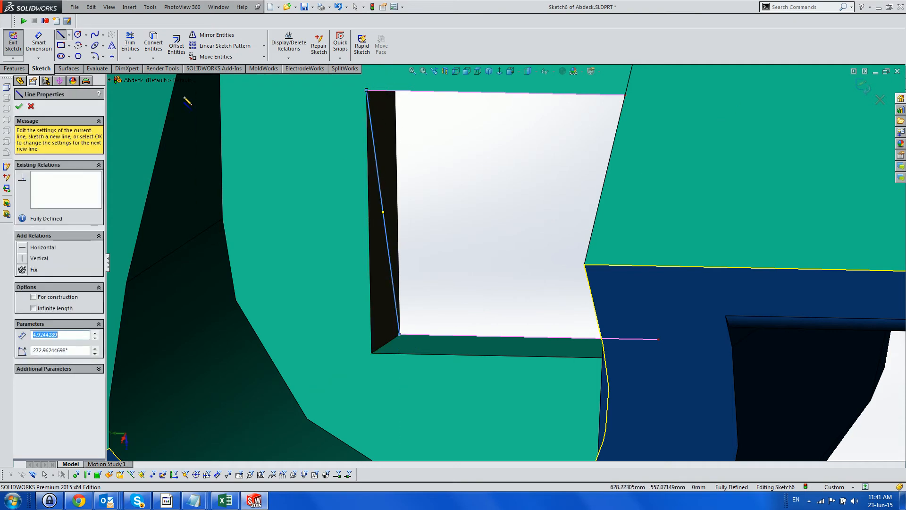
click(129, 8)
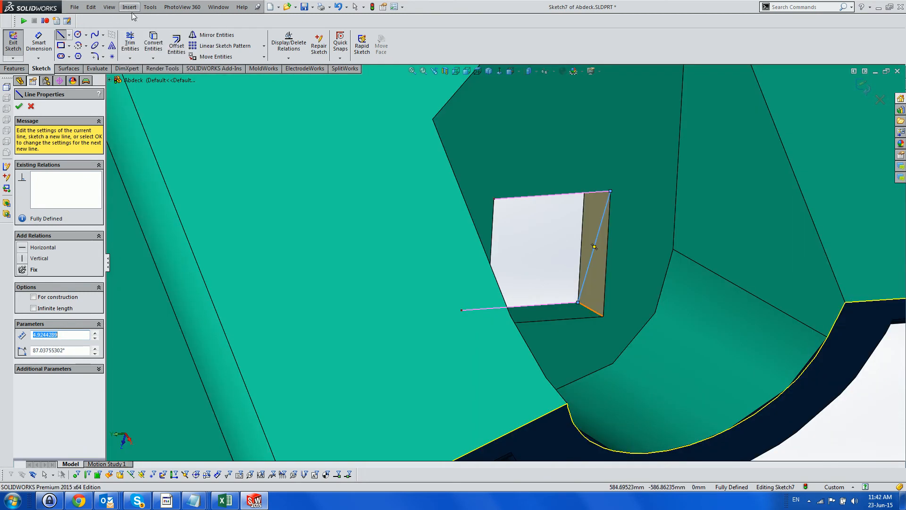
click(128, 7)
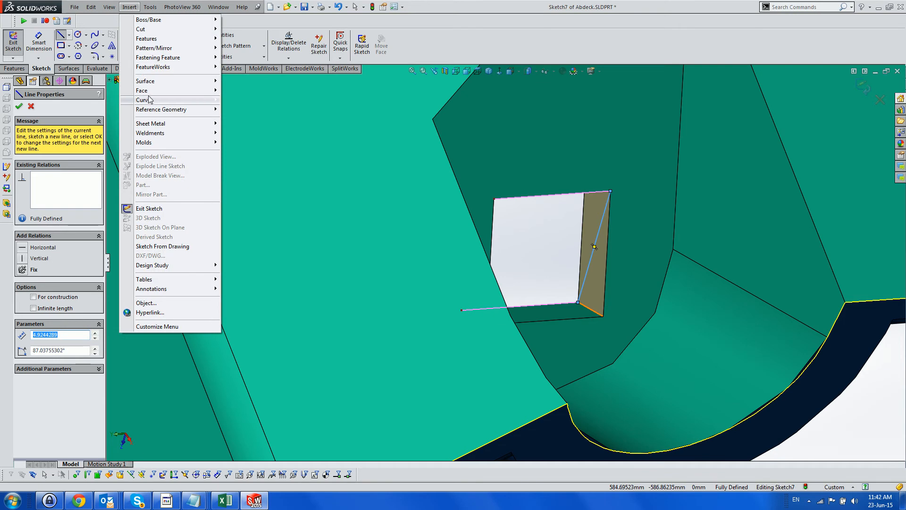
click(142, 99)
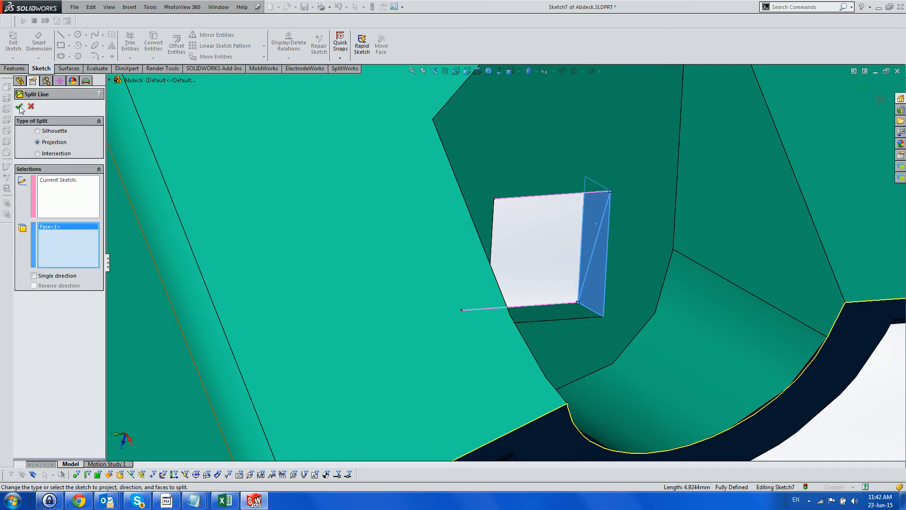
click(20, 107)
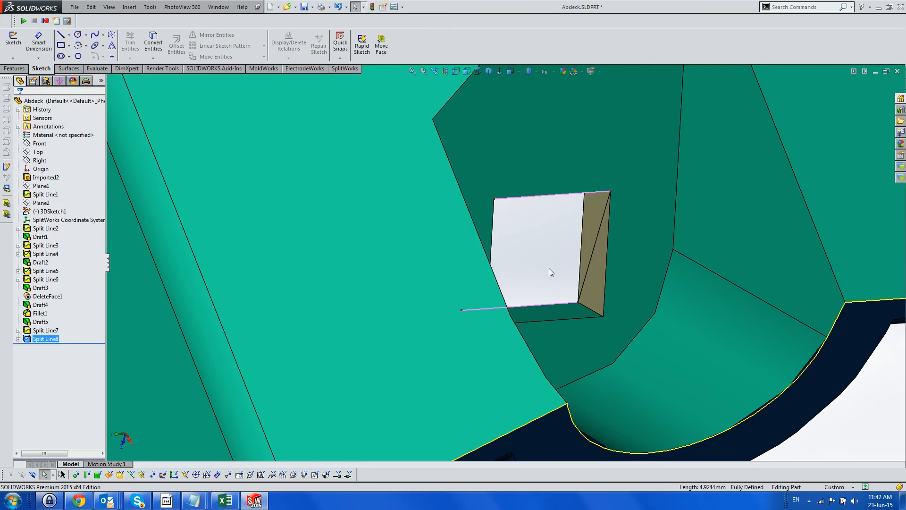
- Bring up the context menu on the newly split wall face to assign its mould side
right_click(551, 272)
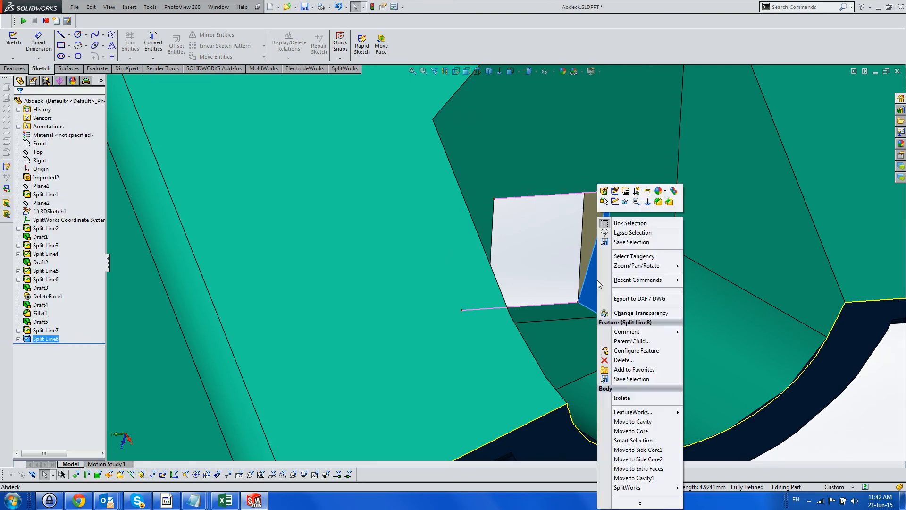
mouse_move(632, 431)
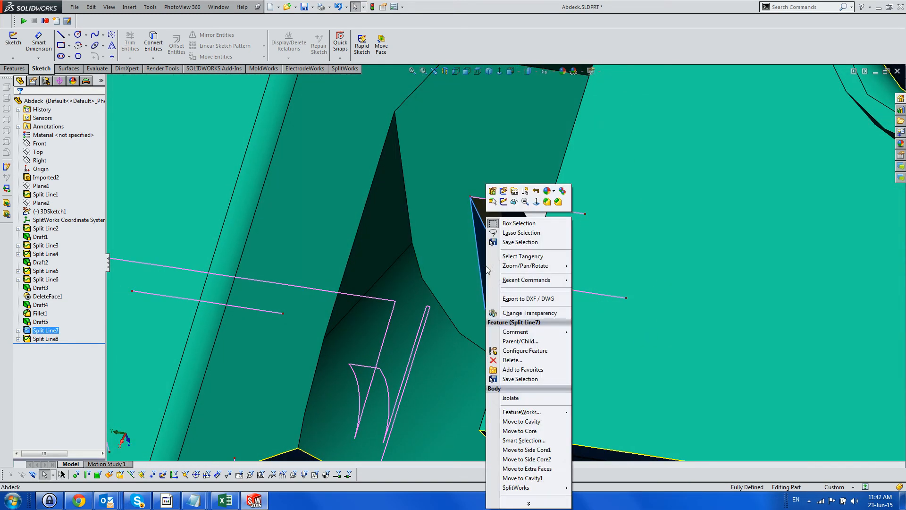
mouse_move(521, 421)
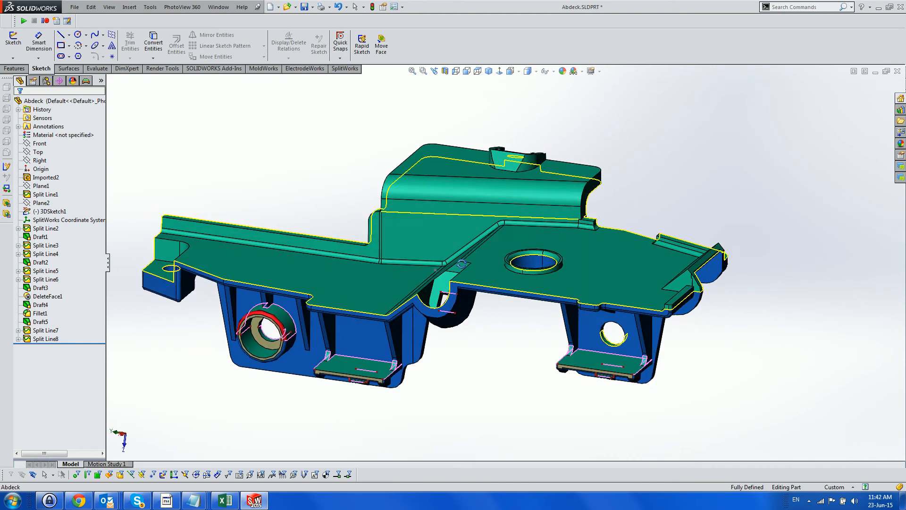
- Change the display style and box-select the stray cavity faces near the lower tab
drag(439, 260, 451, 306)
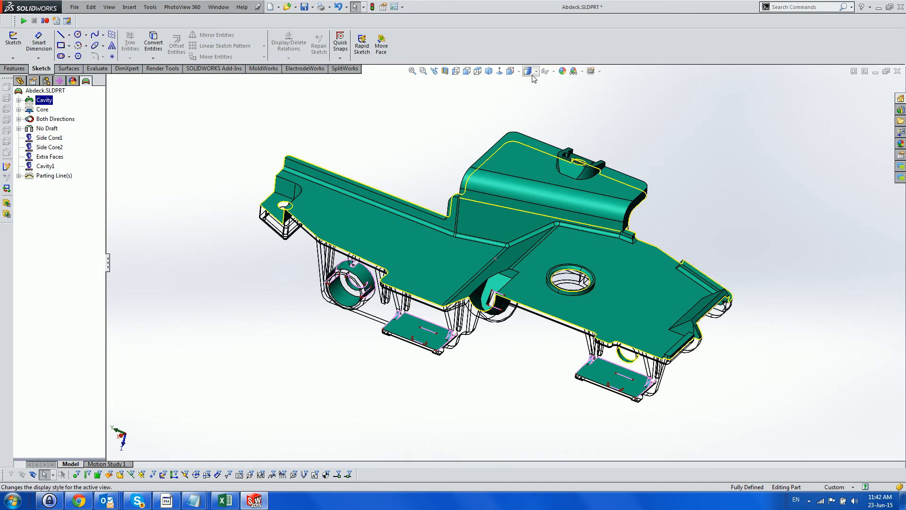
click(526, 70)
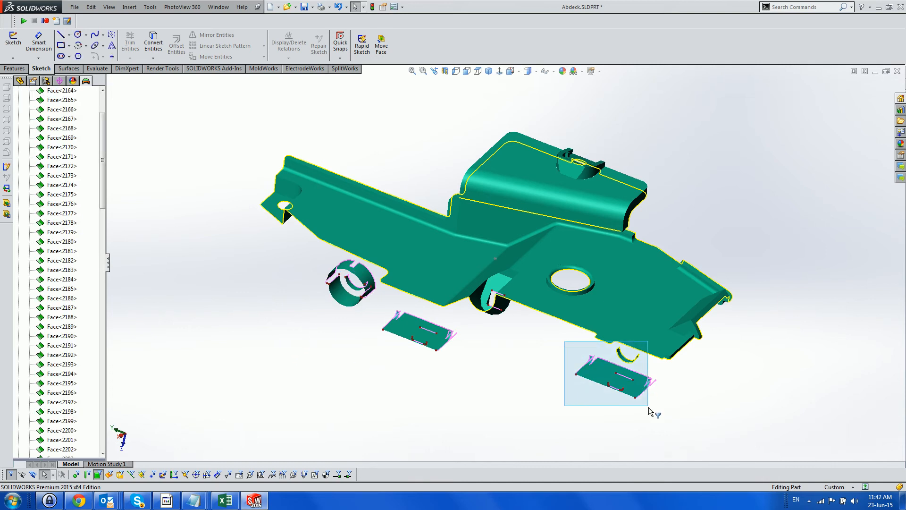
click(606, 373)
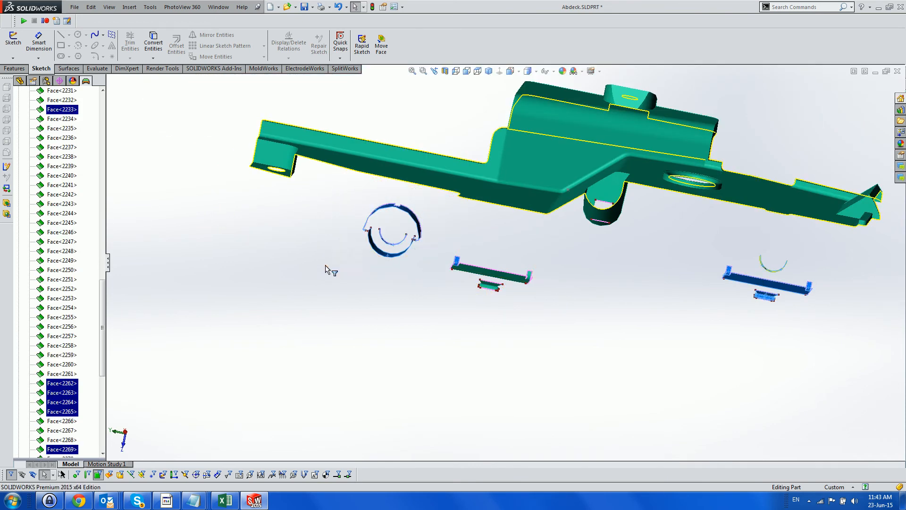
- Move the stray patches to Extra Faces and review islands until one 99-face island remains
right_click(326, 269)
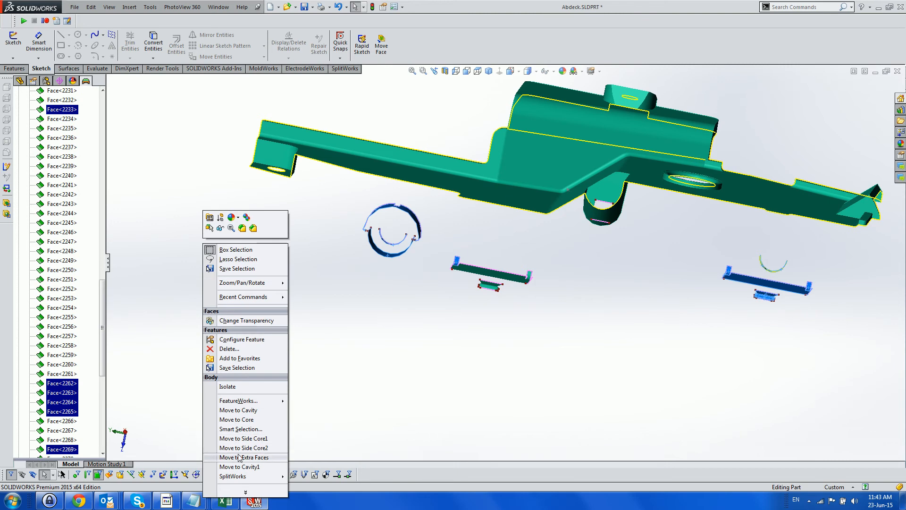
click(243, 458)
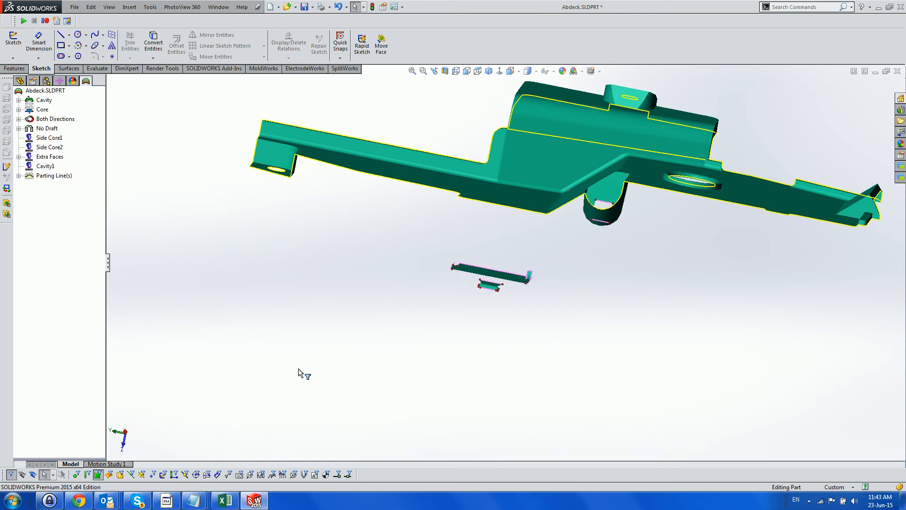
mouse_move(81, 171)
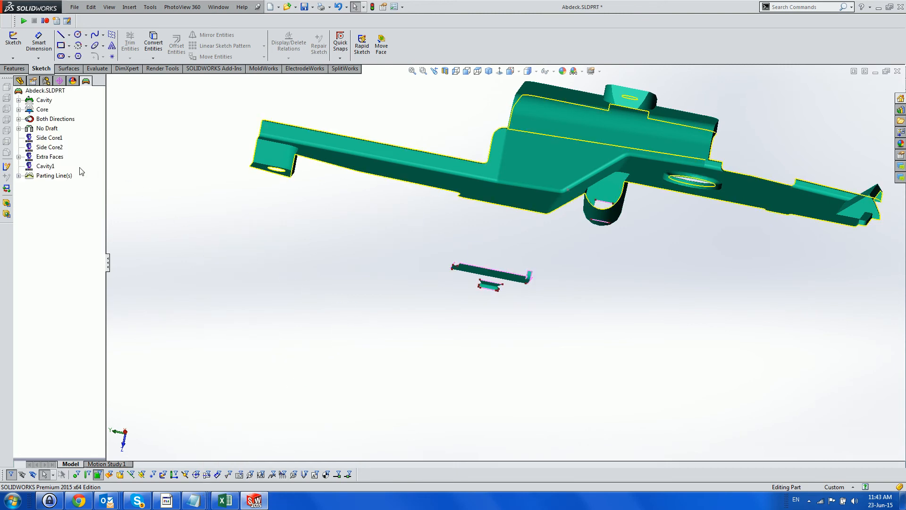
right_click(43, 100)
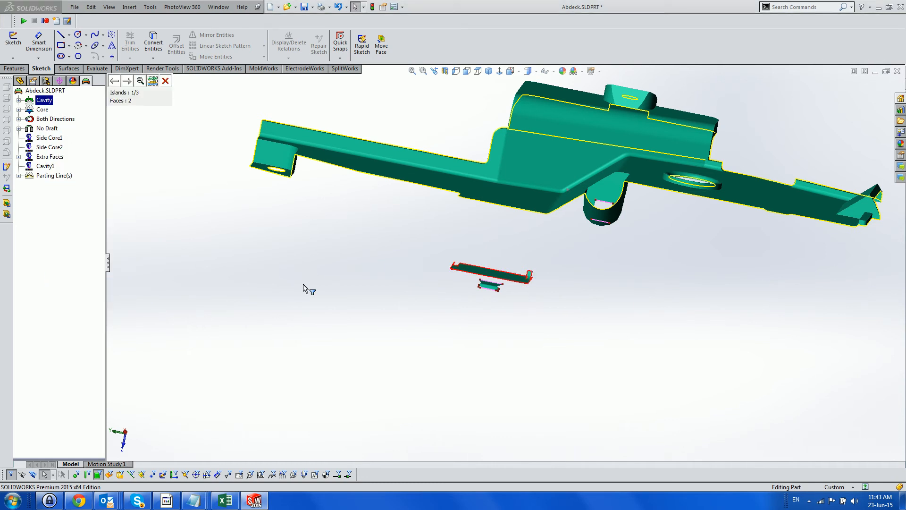
drag(492, 278, 300, 294)
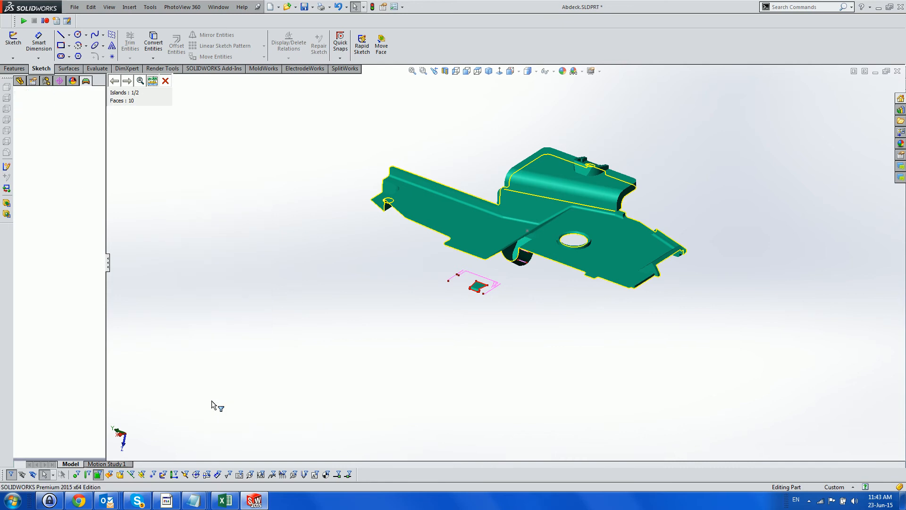
click(127, 80)
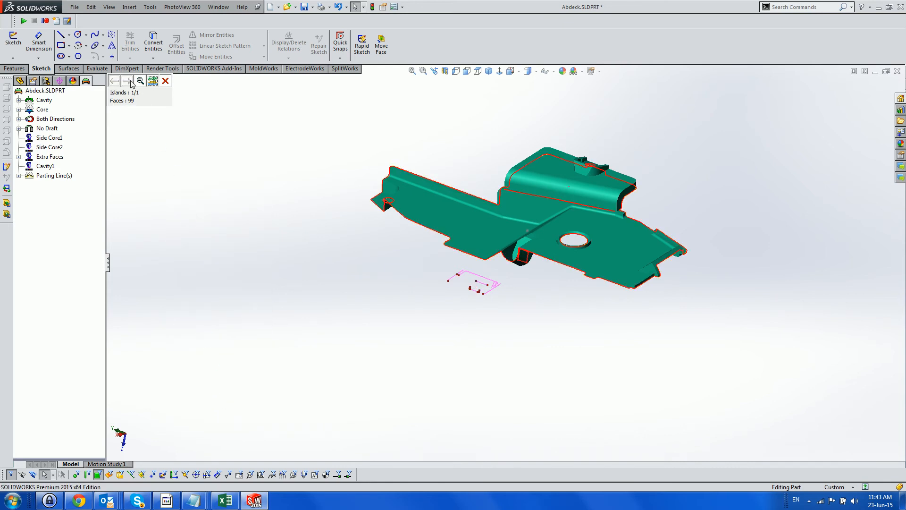
click(166, 80)
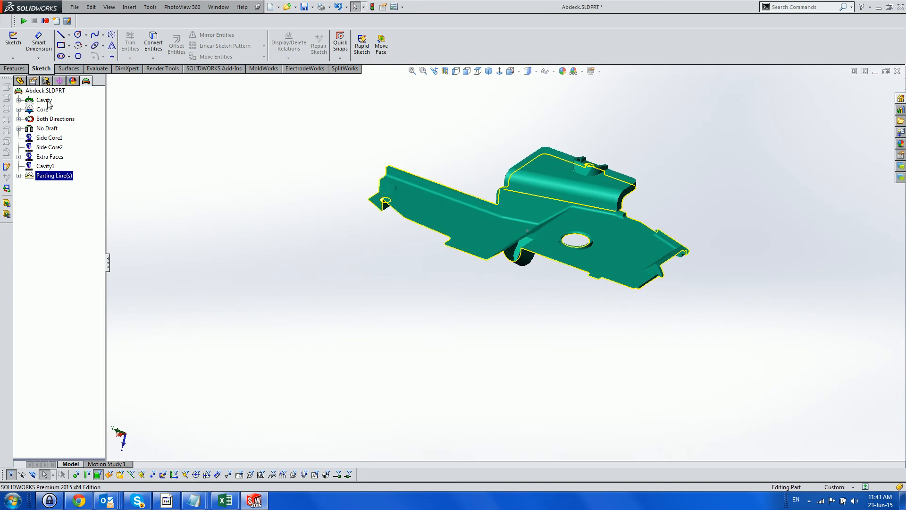
- Plug the holes in Cavity-Surface1 using all five boundary loops with SplitWorks Plug Hole(s)
click(44, 100)
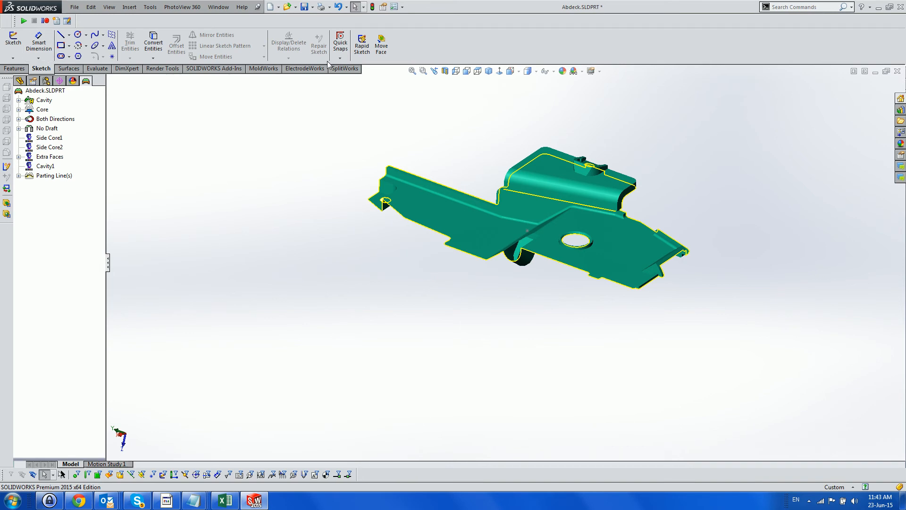
click(345, 68)
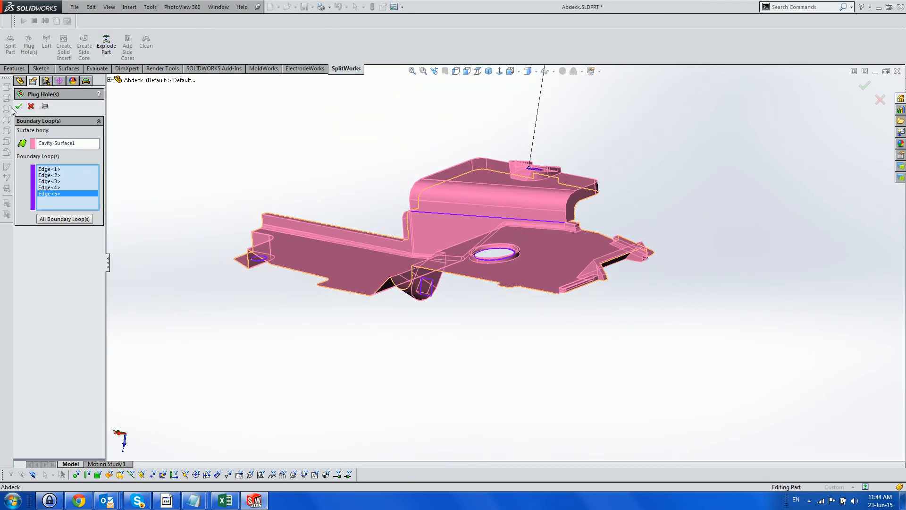
click(18, 106)
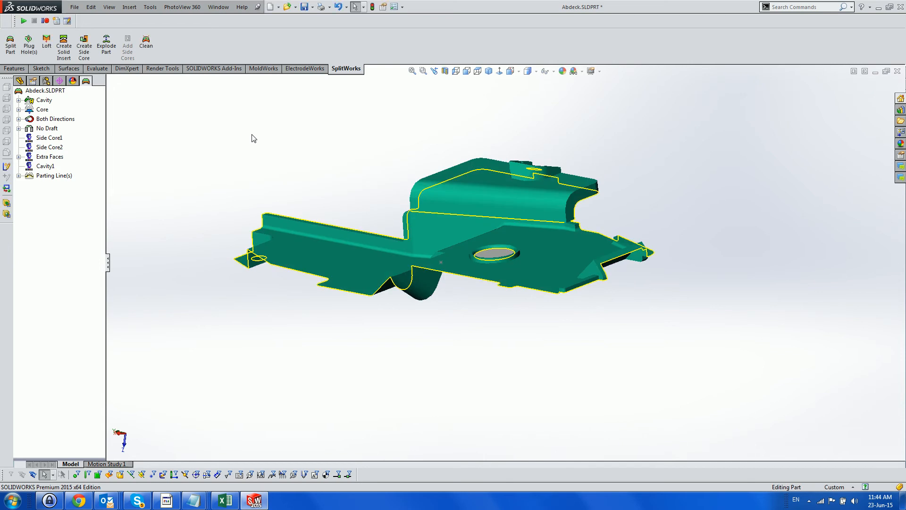
right_click(54, 175)
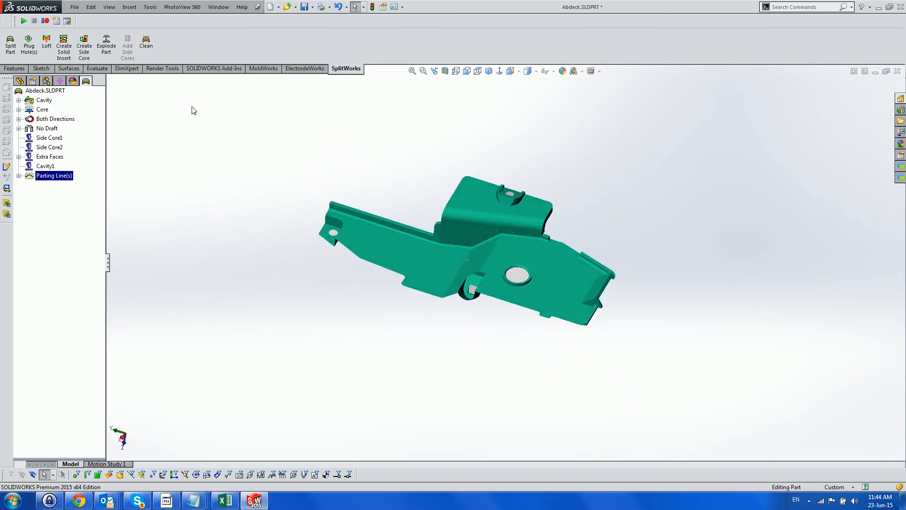
- Loft a parting strip from the end tab's edges at 181° and 48 mm
click(46, 44)
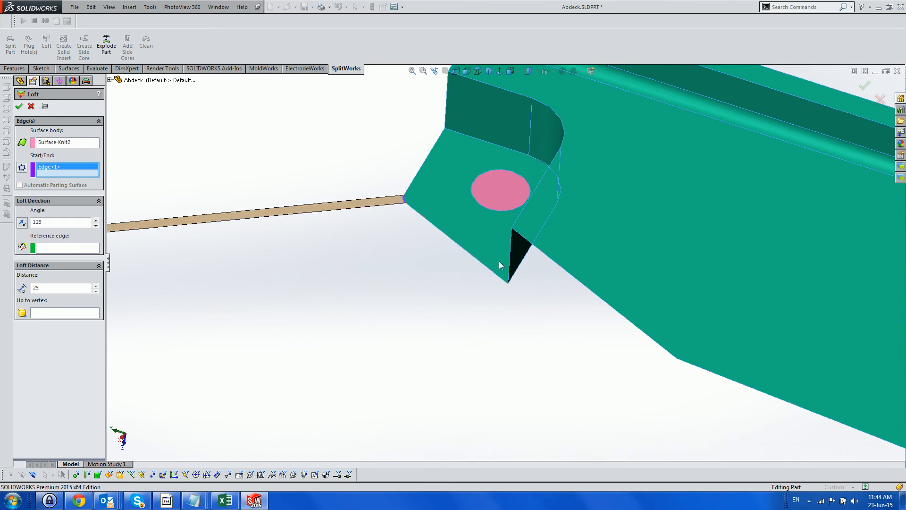
mouse_move(510, 236)
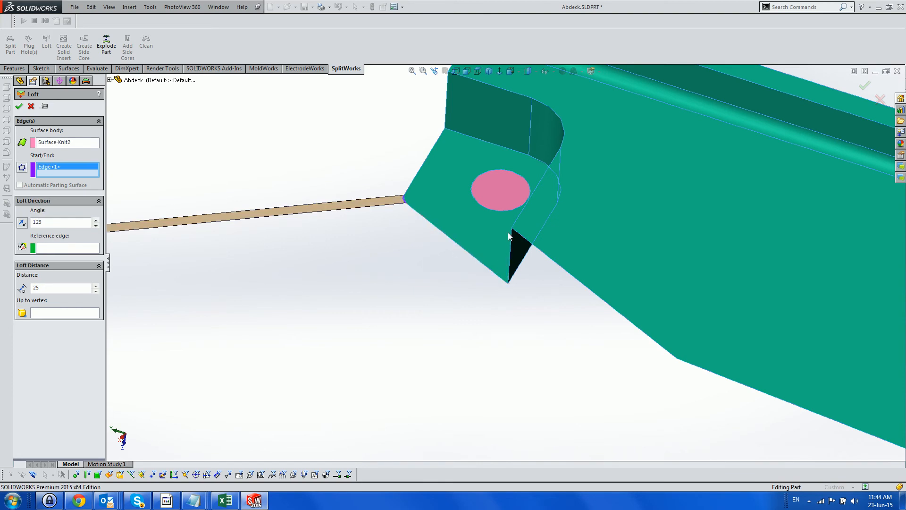
mouse_move(513, 235)
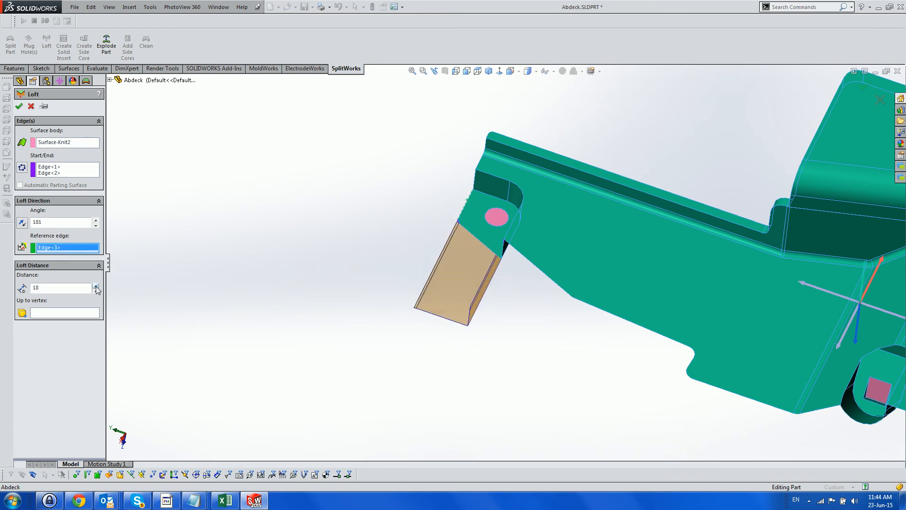
click(97, 285)
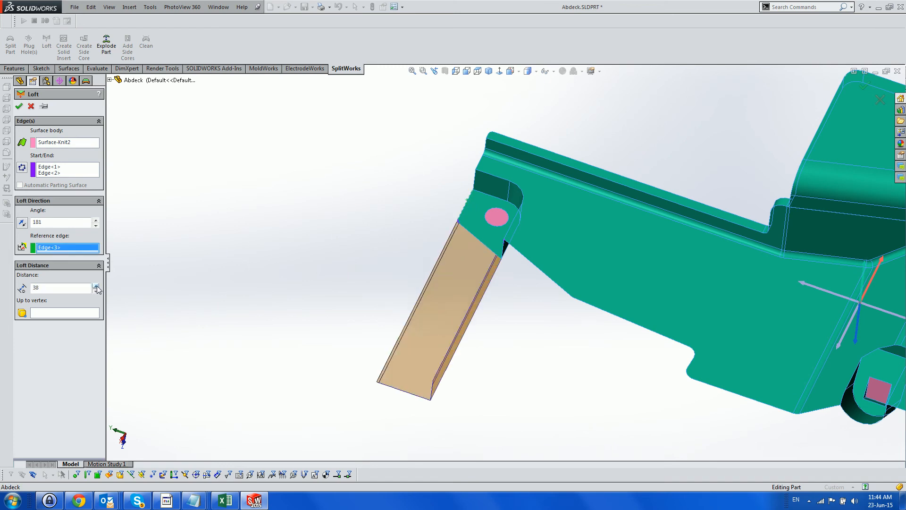
click(97, 285)
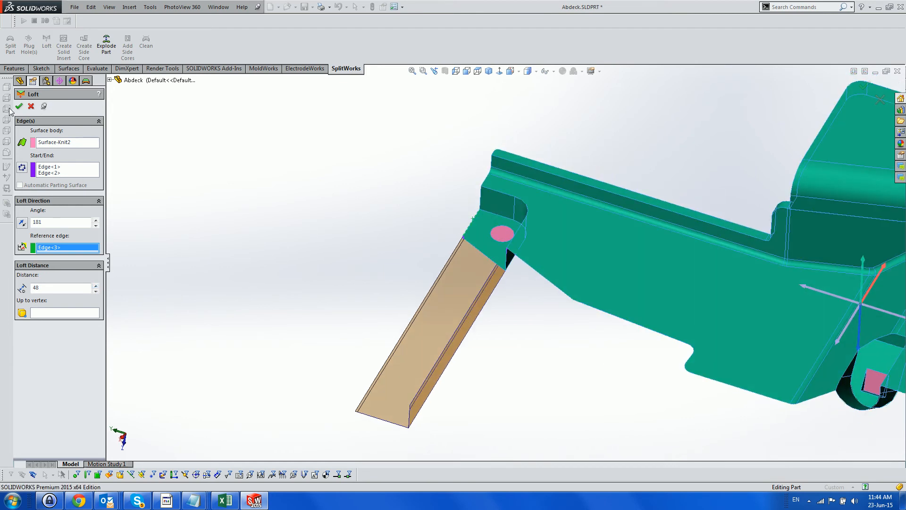
click(19, 106)
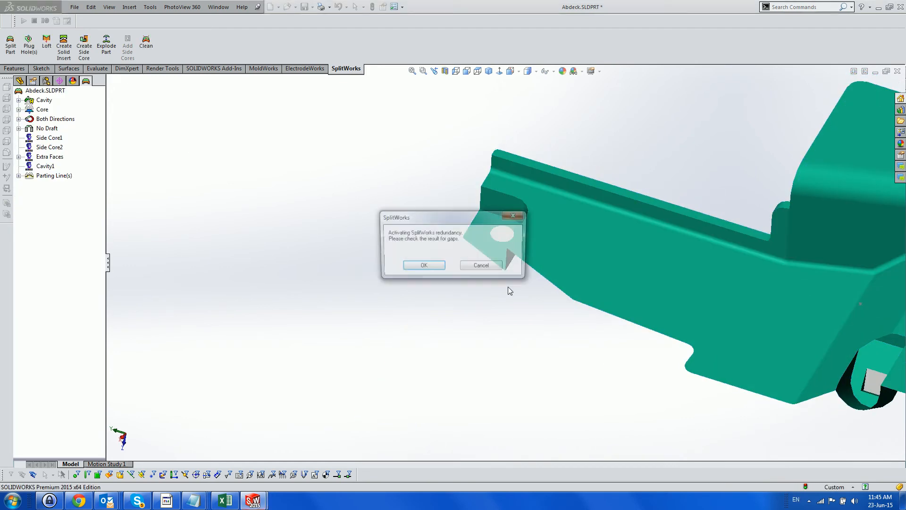
- Accept the redundancy warning and preview a second loft from Surface-Knit3's lower tab edges
click(424, 265)
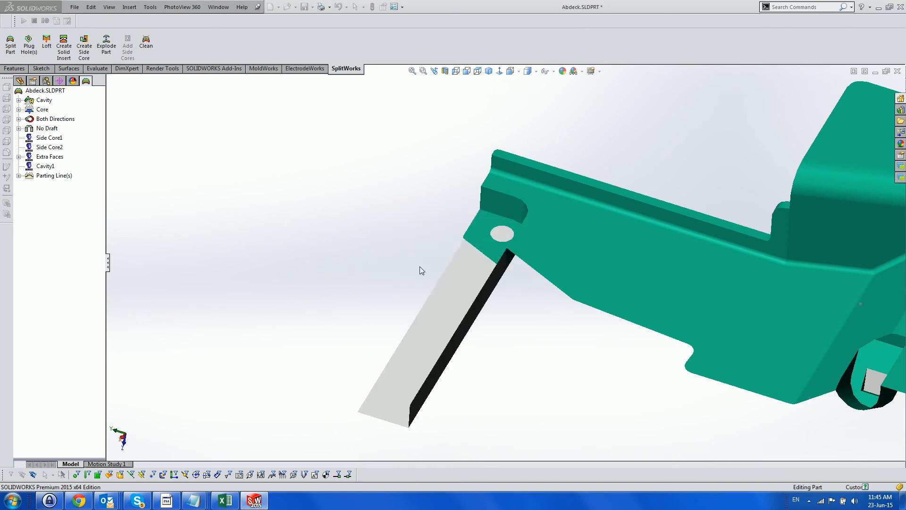
click(45, 44)
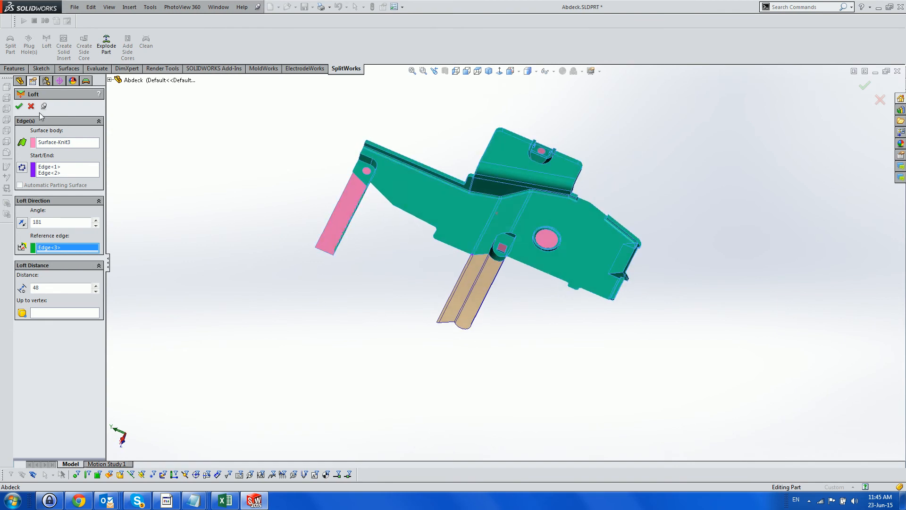
- Create the second lofted strip on the lower rounded tab and cancel the empty Loft
click(20, 106)
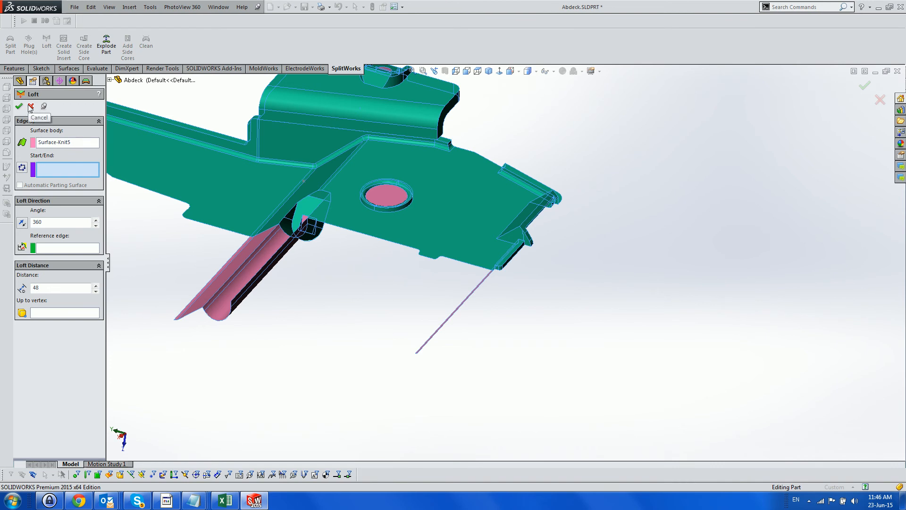
click(31, 105)
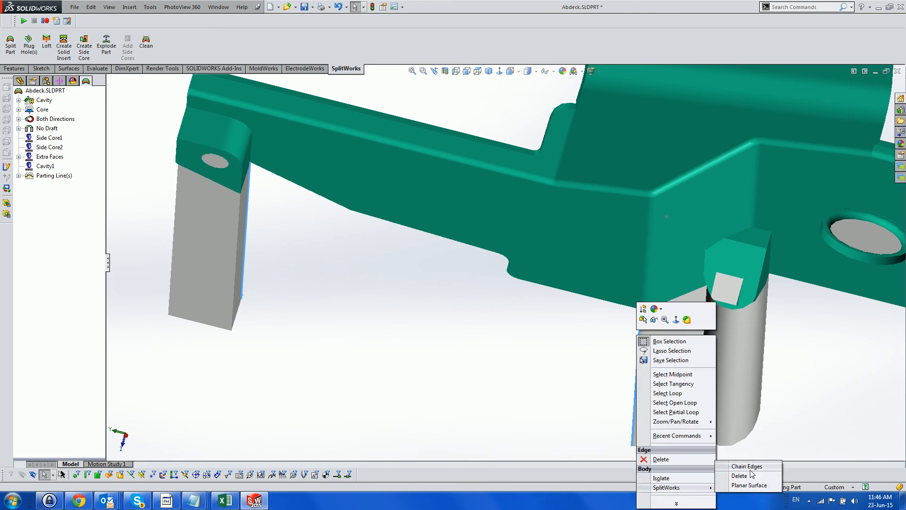
- Chain the lower boundary edges and fill them with a planar surface
click(746, 466)
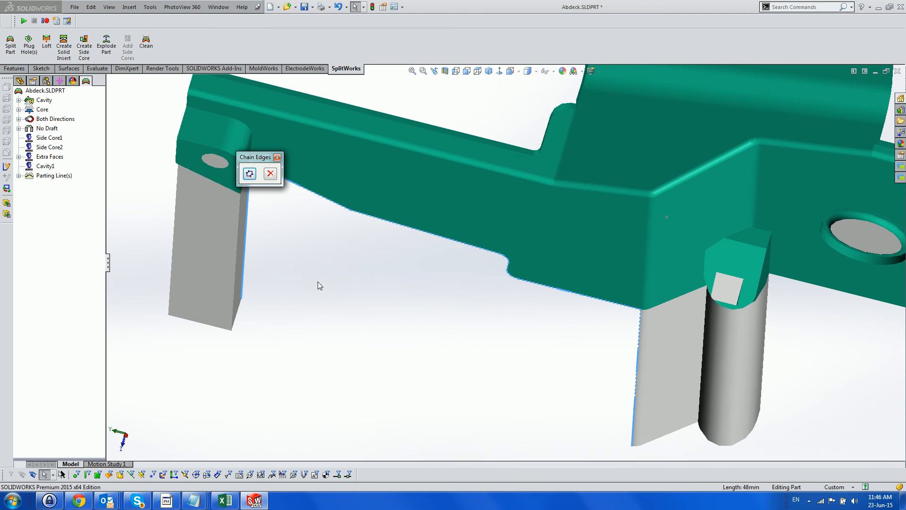
right_click(318, 286)
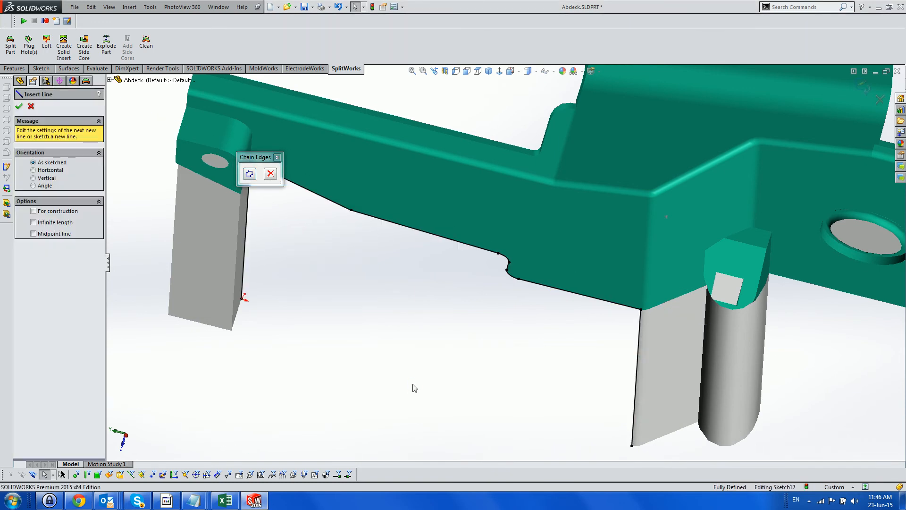
click(372, 345)
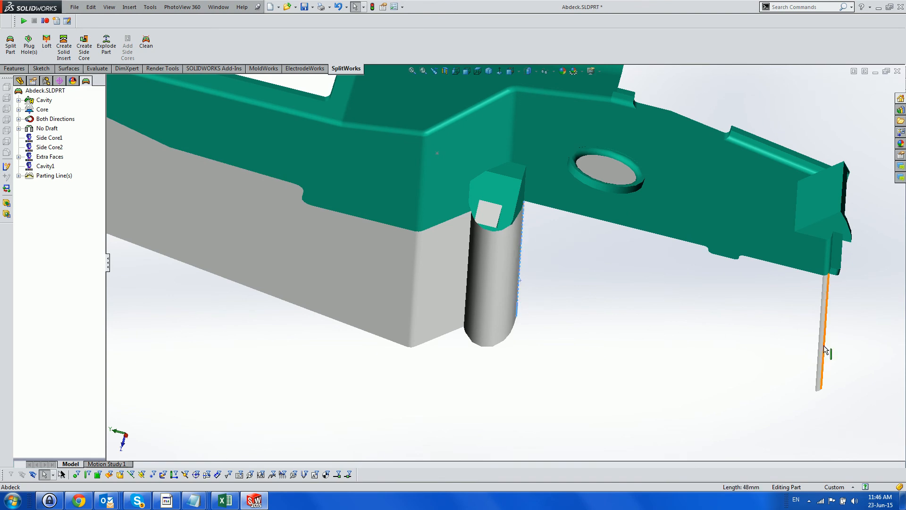
- Chain the right-hand strip's boundary edges and fill them with a planar surface
right_click(816, 347)
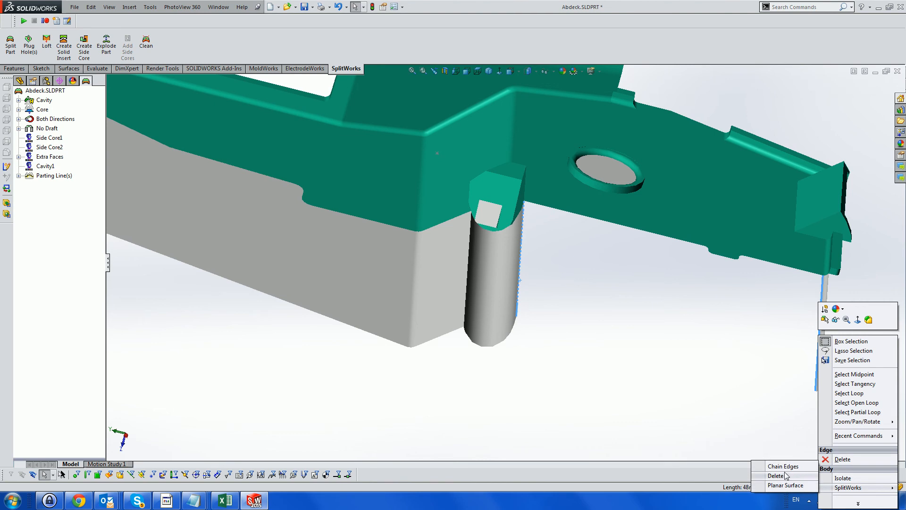
click(786, 466)
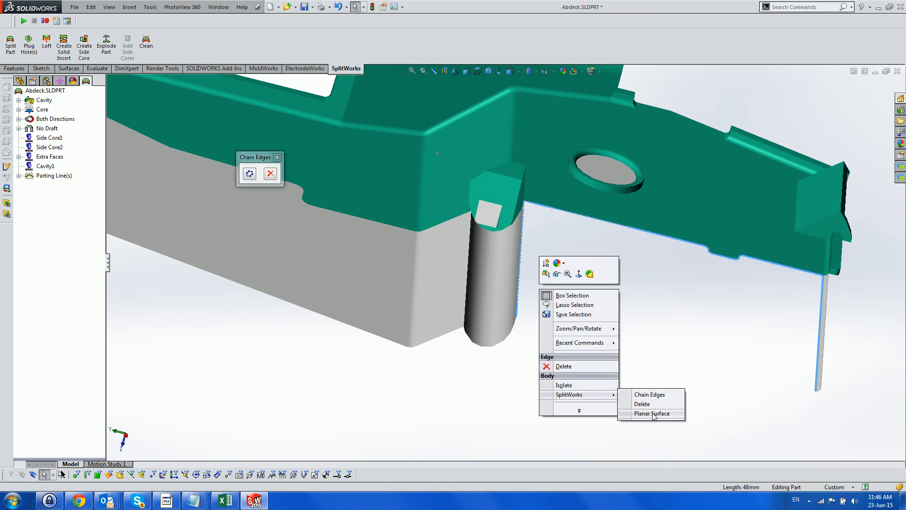
click(652, 413)
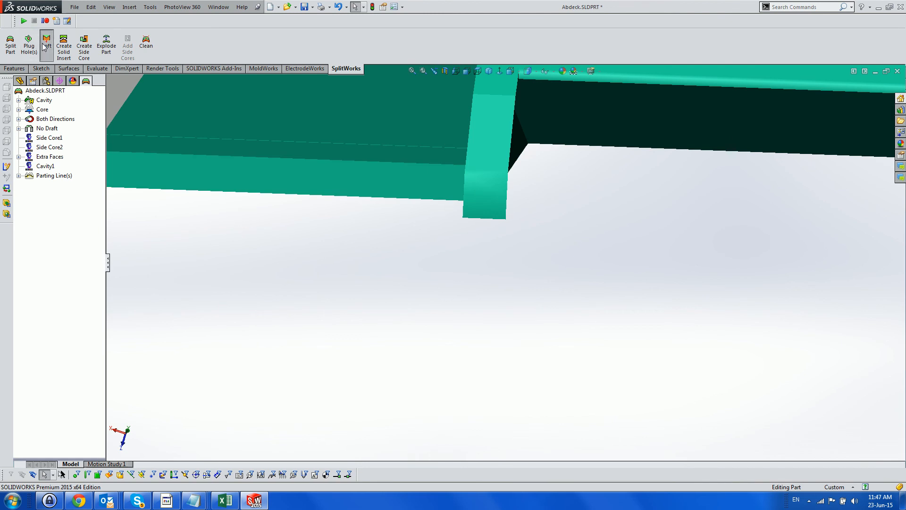
- Loft 55 mm parting strips from the lower tab's edges at angle 270, then close Loft
click(46, 42)
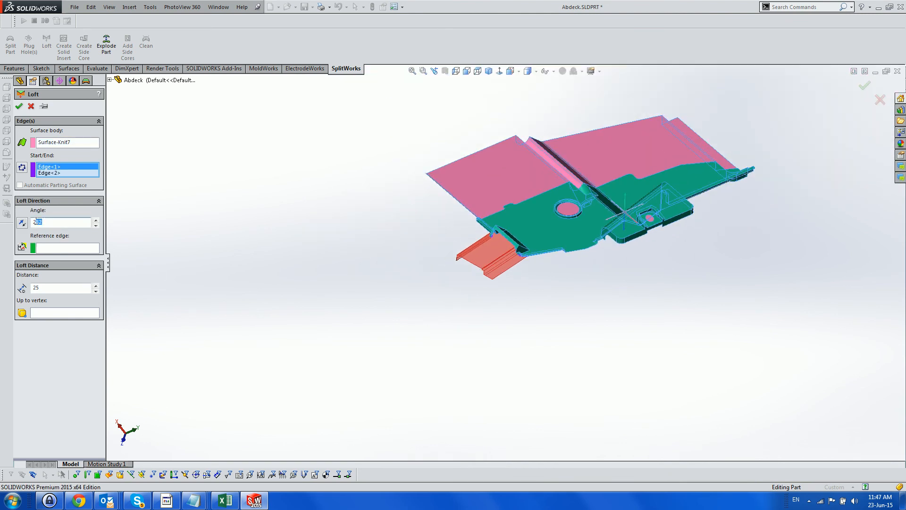
text(270)
click(61, 287)
text(55)
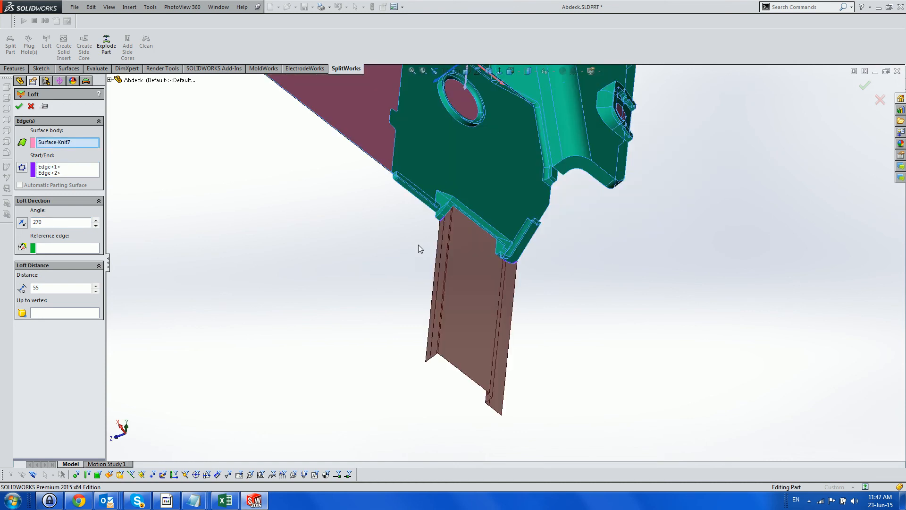
mouse_move(409, 244)
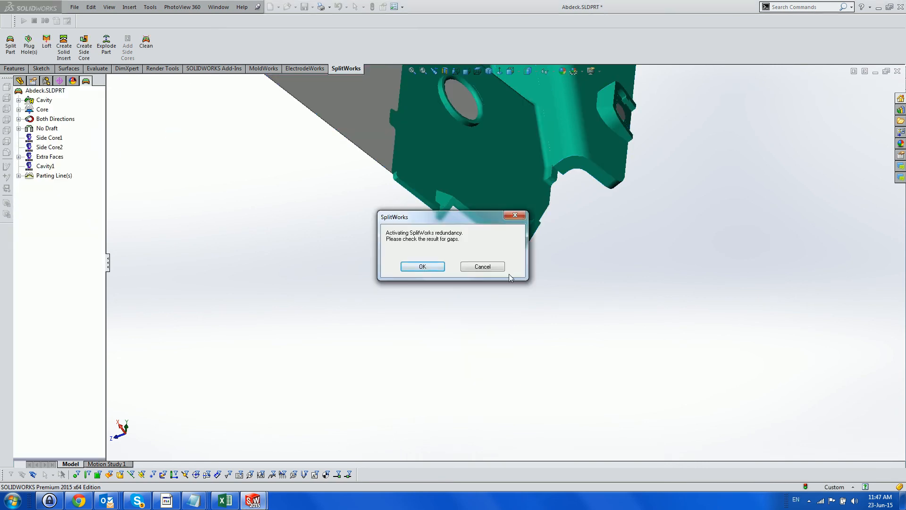
click(422, 266)
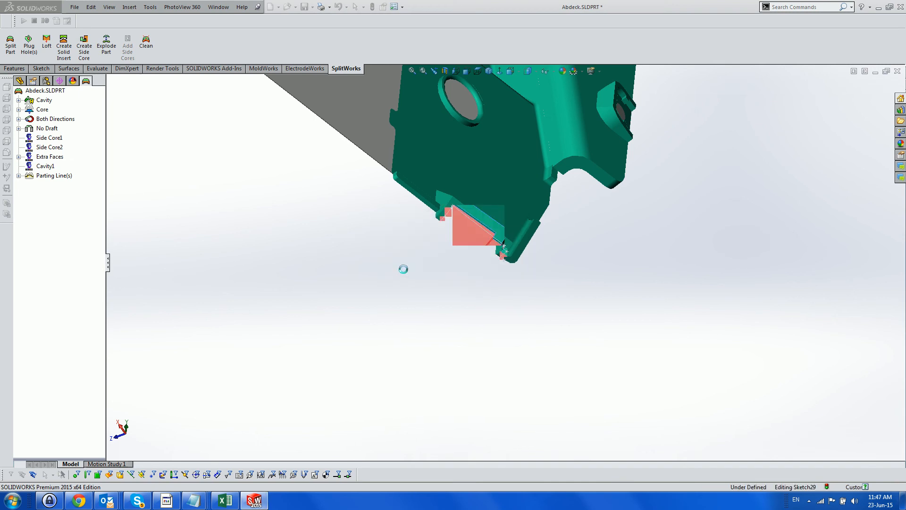
click(46, 45)
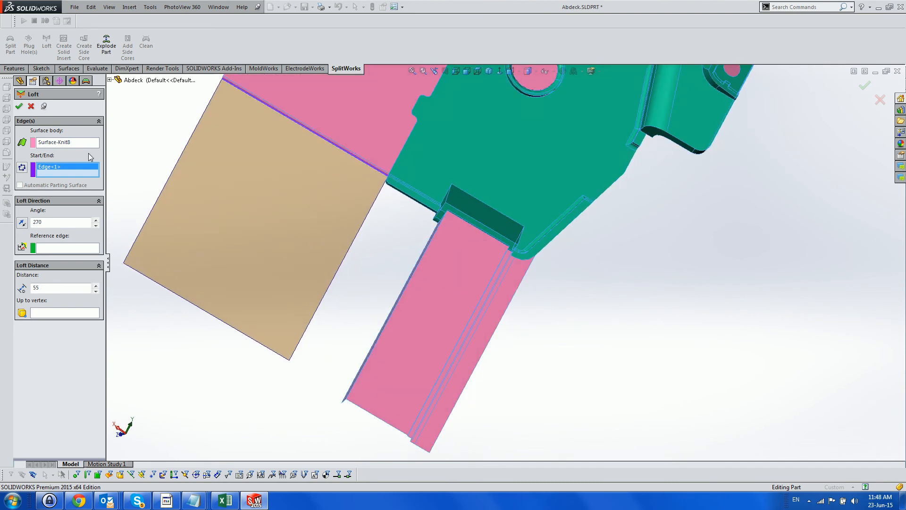
click(19, 106)
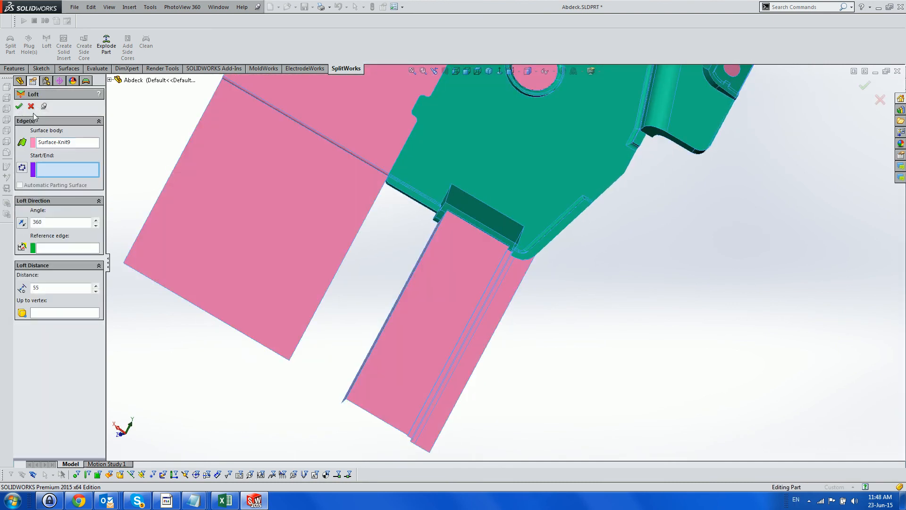
click(18, 106)
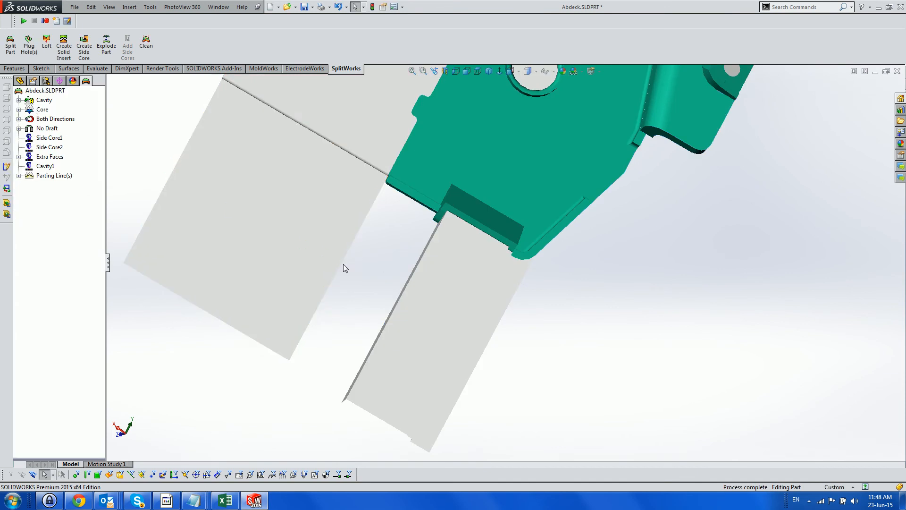
- Chain the open boundary edges at the gap between the two 55 mm lower strips
click(341, 272)
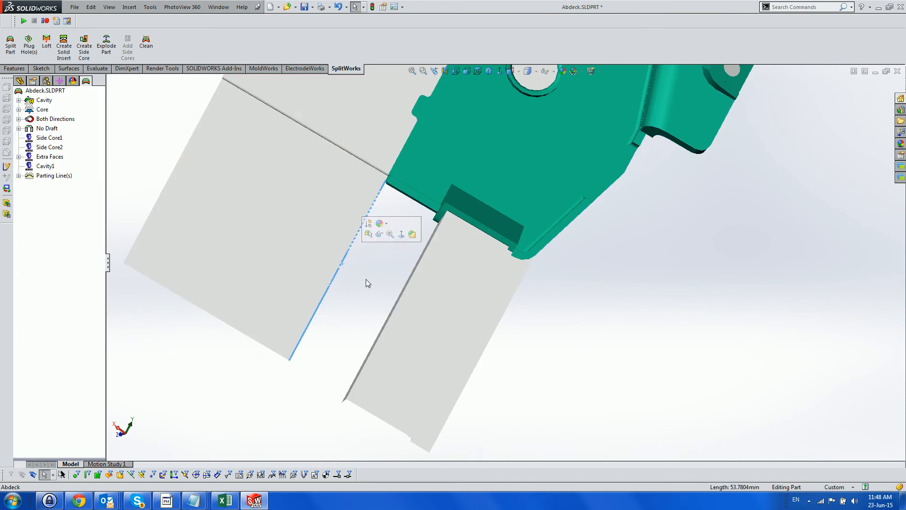
drag(370, 283, 431, 306)
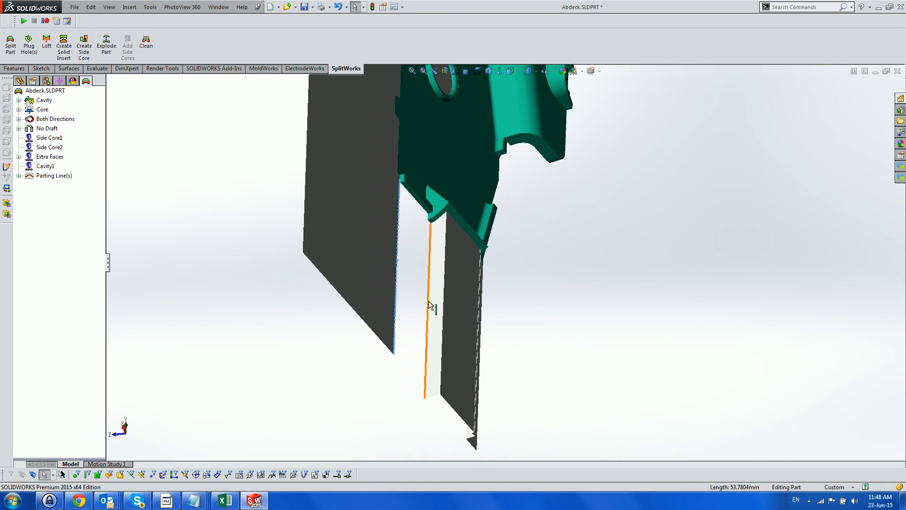
right_click(430, 306)
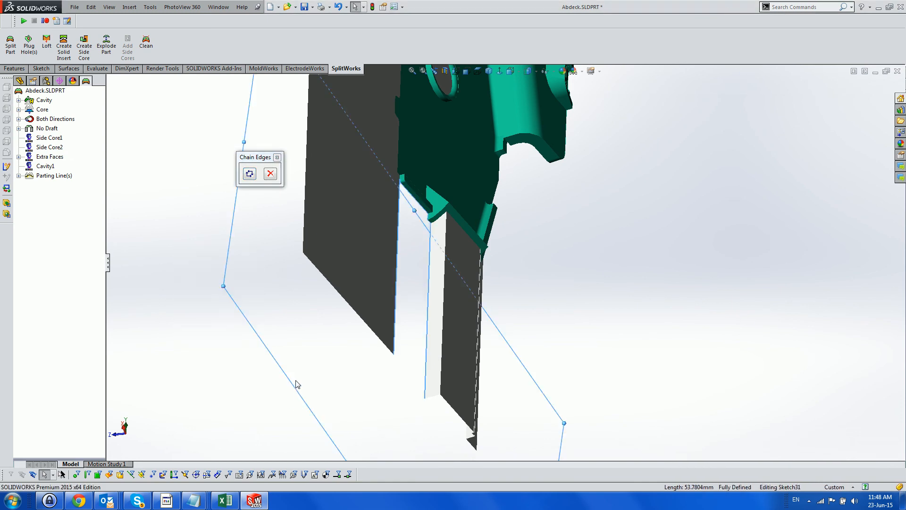
click(270, 174)
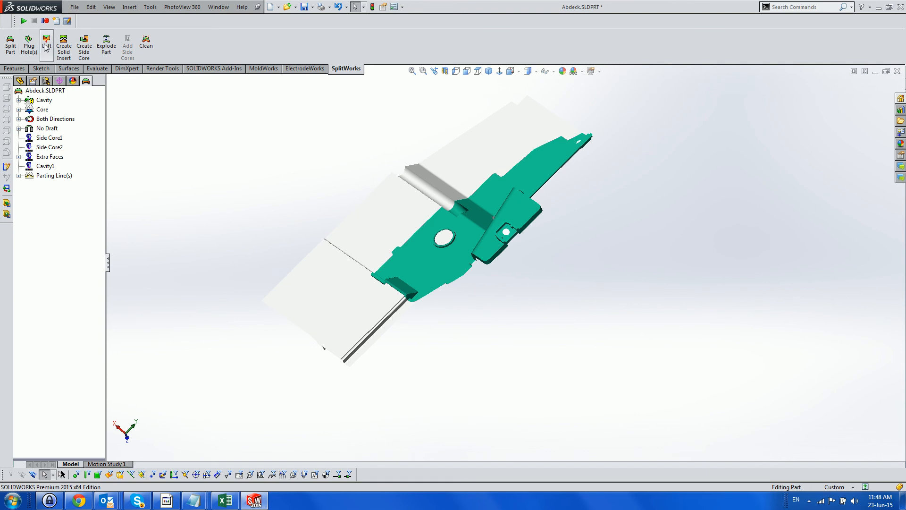
- Loft a 35 mm strip at 0° from Surface-Knit10's lower edge, accepting the gap warning
click(46, 46)
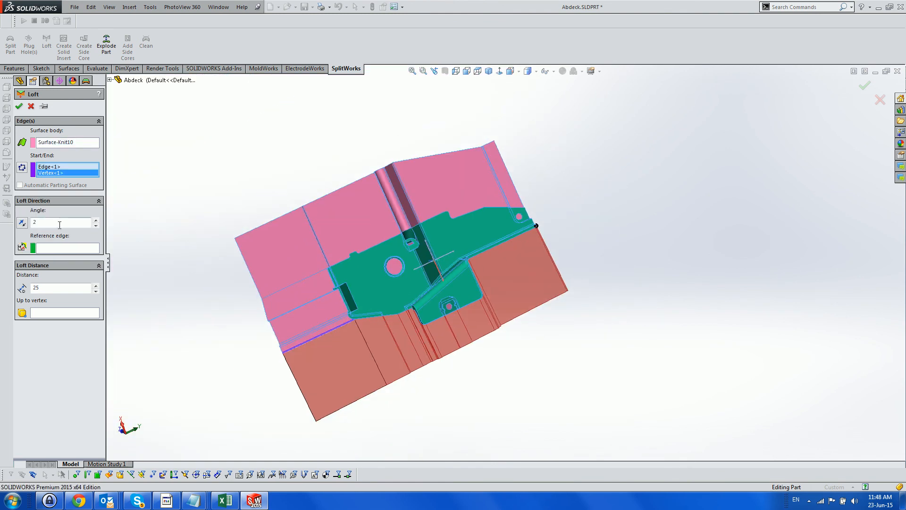
text(0)
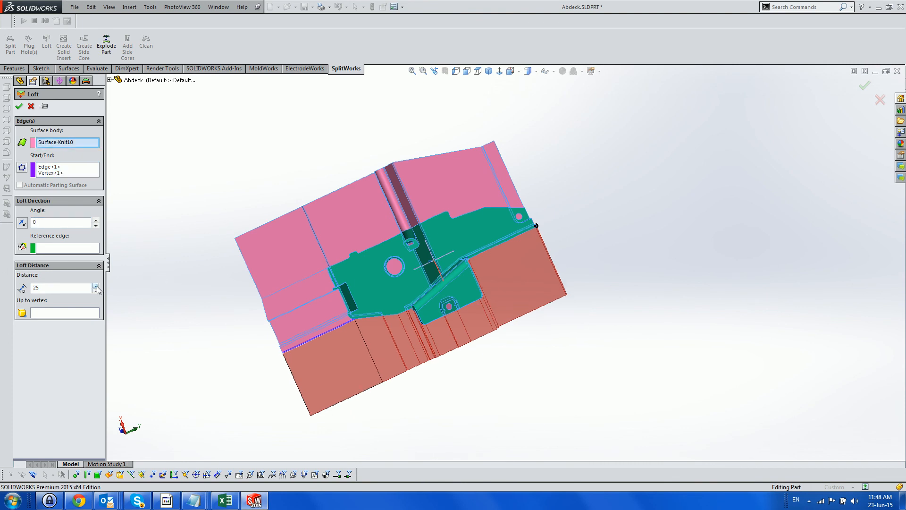
click(98, 285)
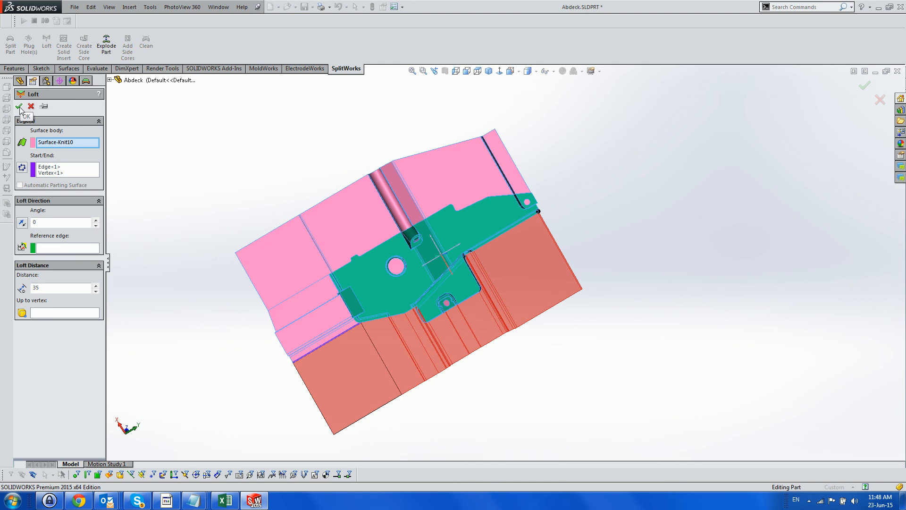
click(20, 106)
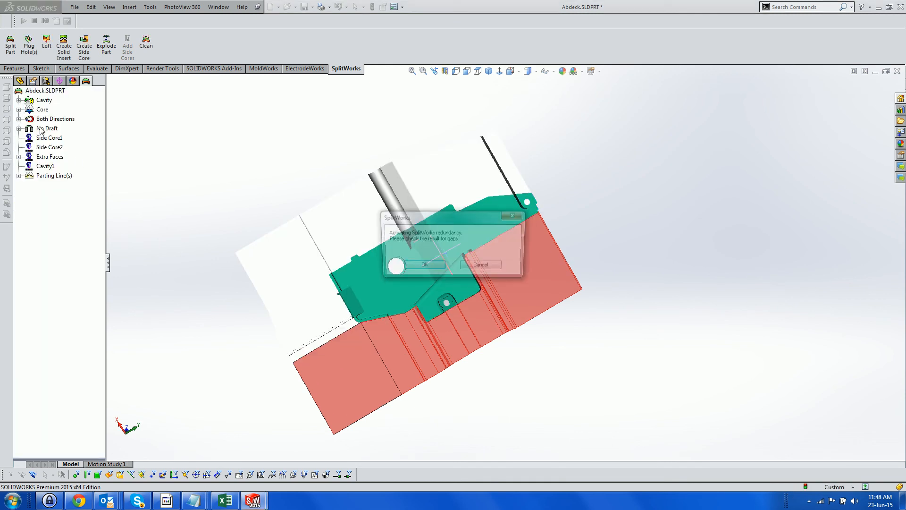
click(423, 264)
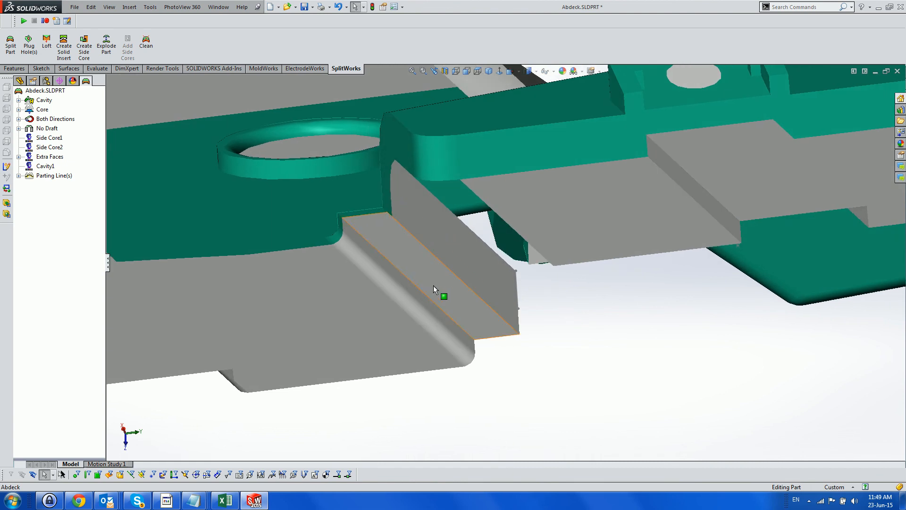
- Delete the extra Surface-Loft31 strip beside the slot and start chaining its open edge
click(491, 251)
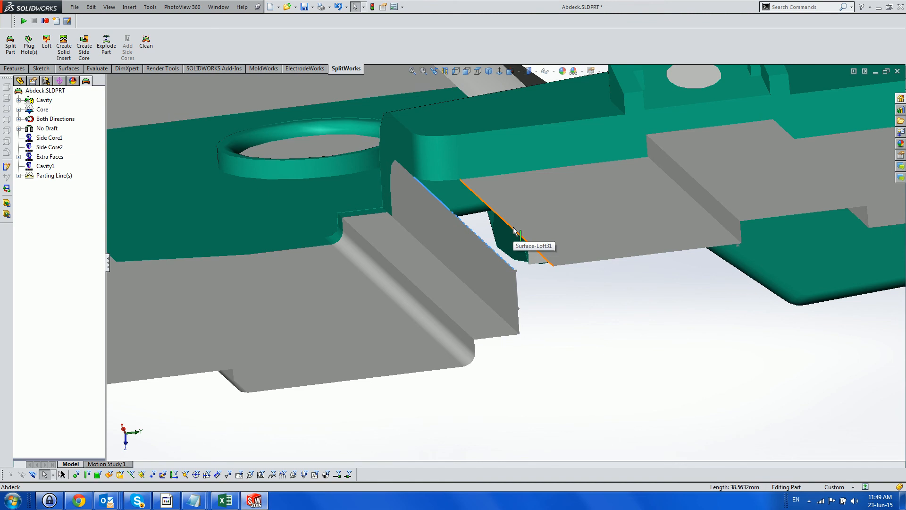
right_click(515, 231)
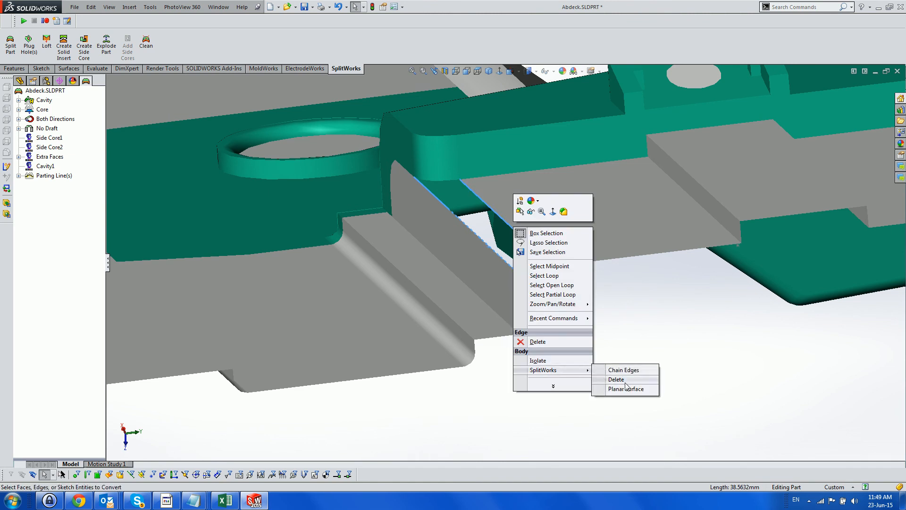
click(623, 369)
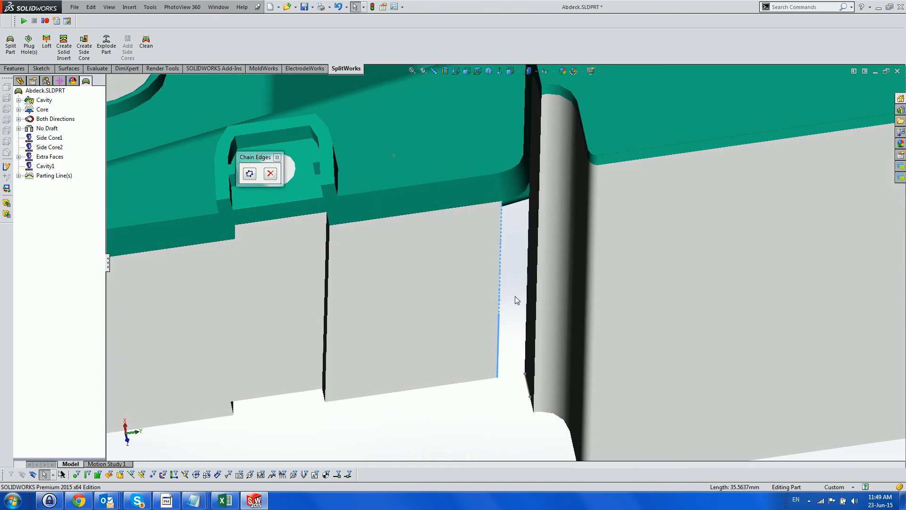
right_click(515, 299)
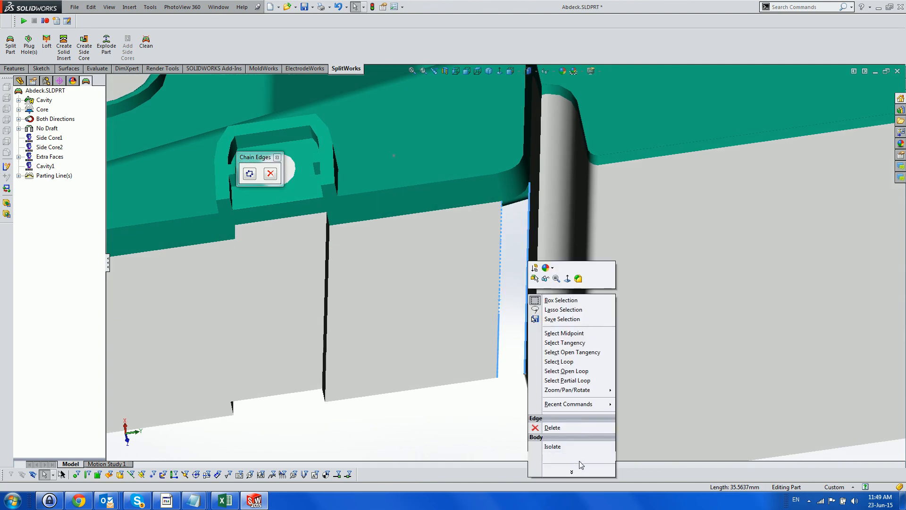
mouse_move(557, 456)
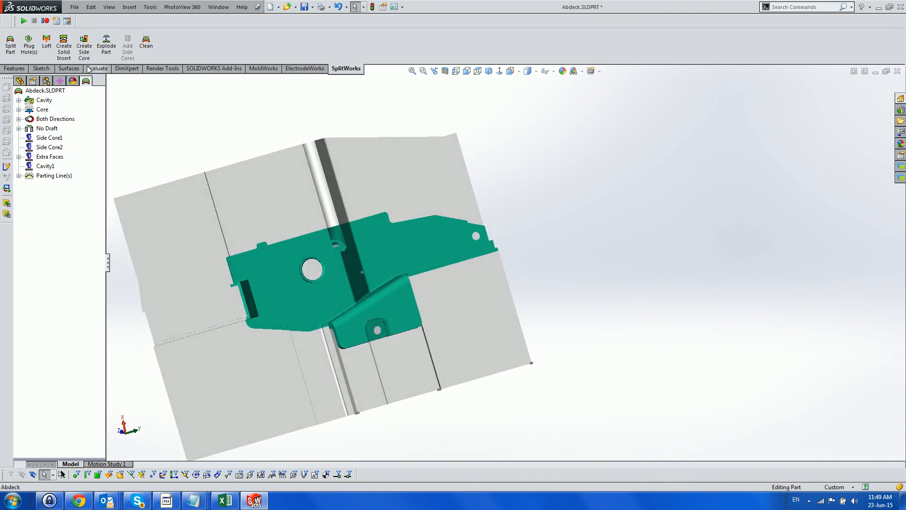
- Loft a 45 mm strip at 90° from Surface-Knit13's two right-hand edges
click(46, 45)
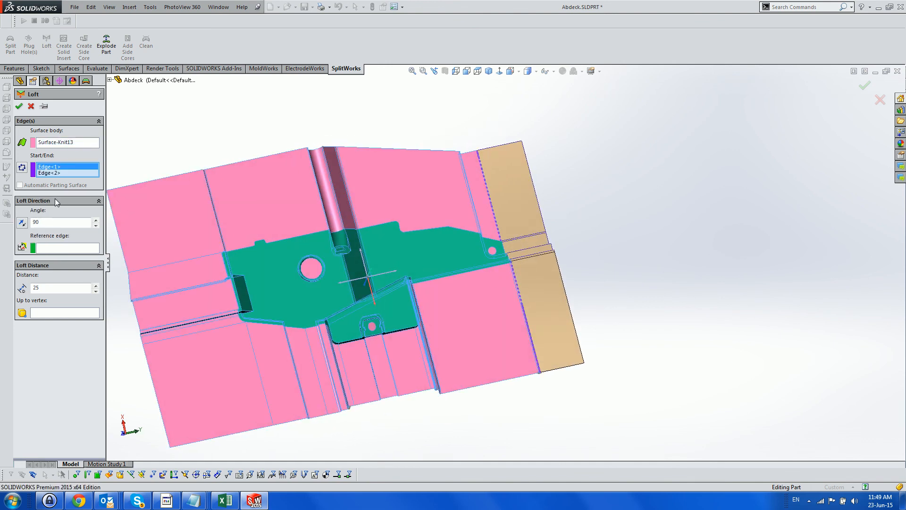
click(96, 285)
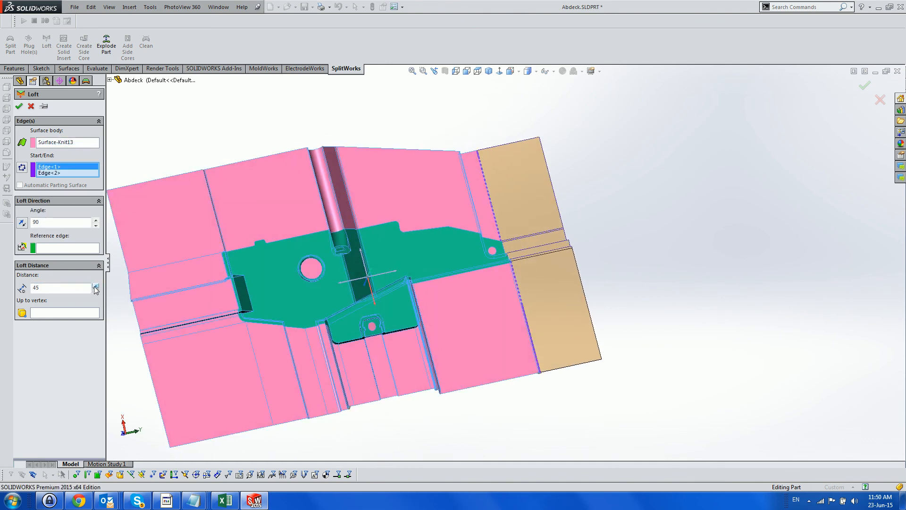
click(95, 285)
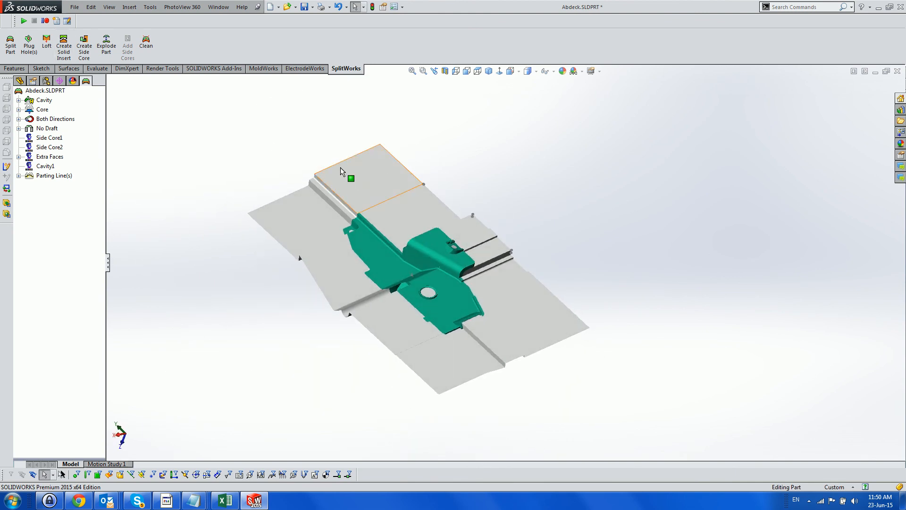
right_click(350, 177)
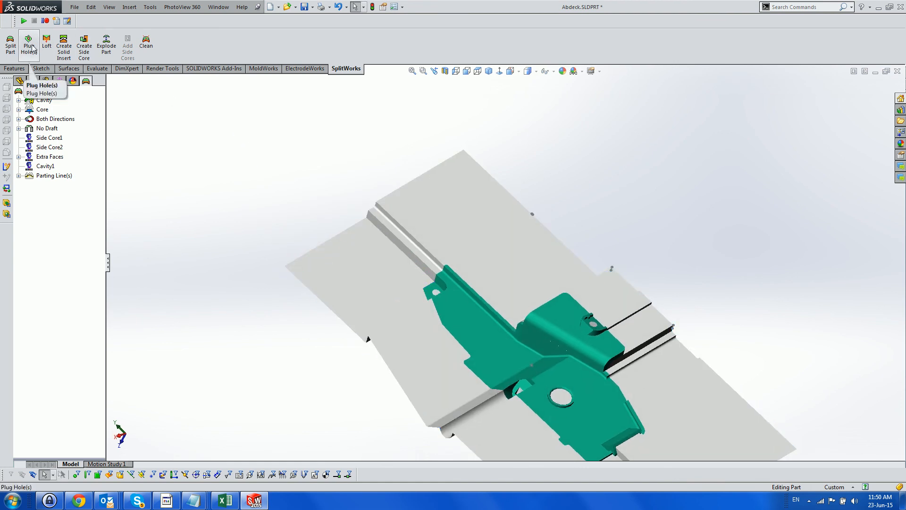
click(29, 44)
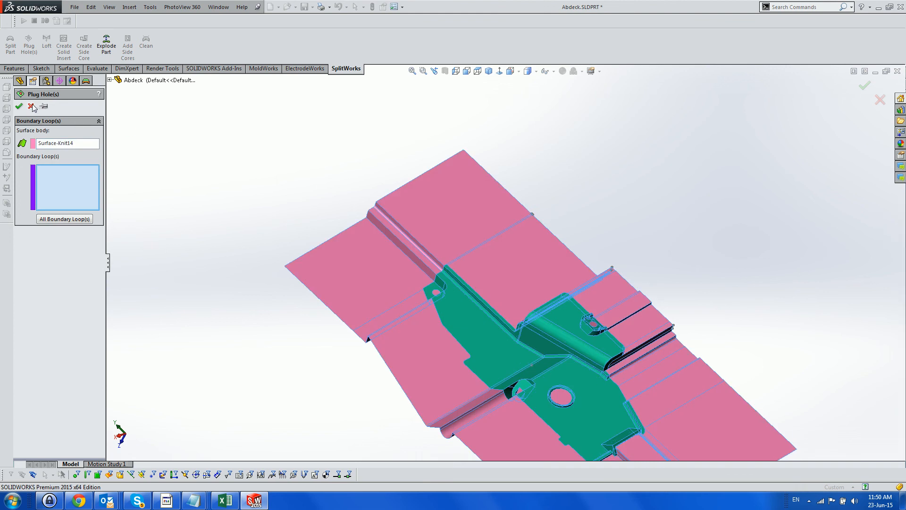
click(19, 106)
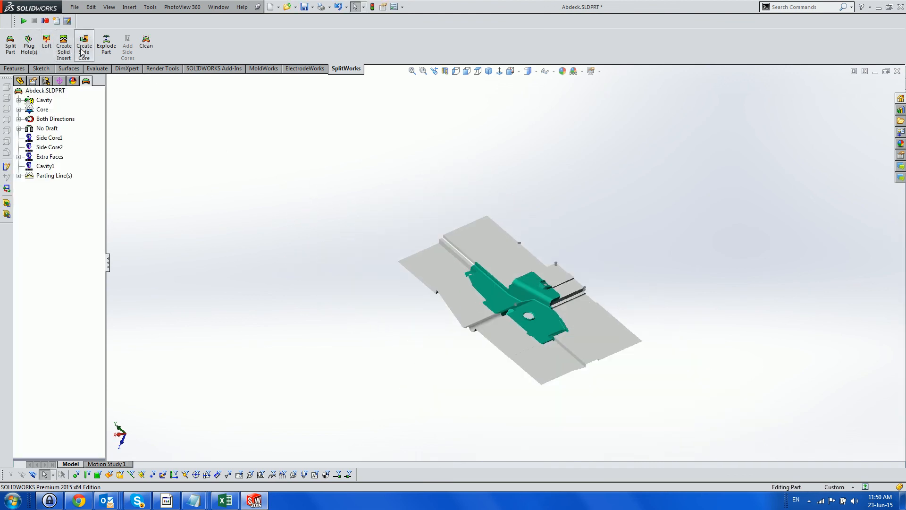
- Generate Abdeck.SLDASM with cavity and core blocks and show its exploded configuration
click(63, 47)
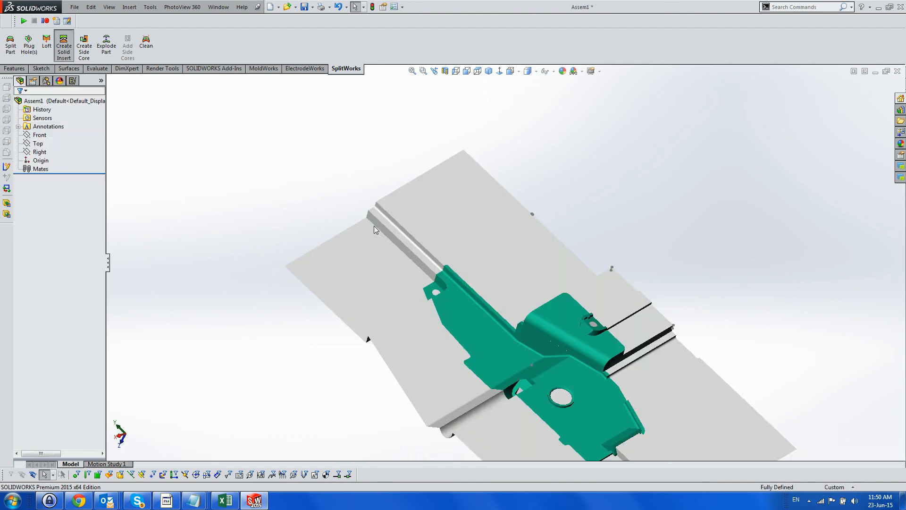
click(63, 47)
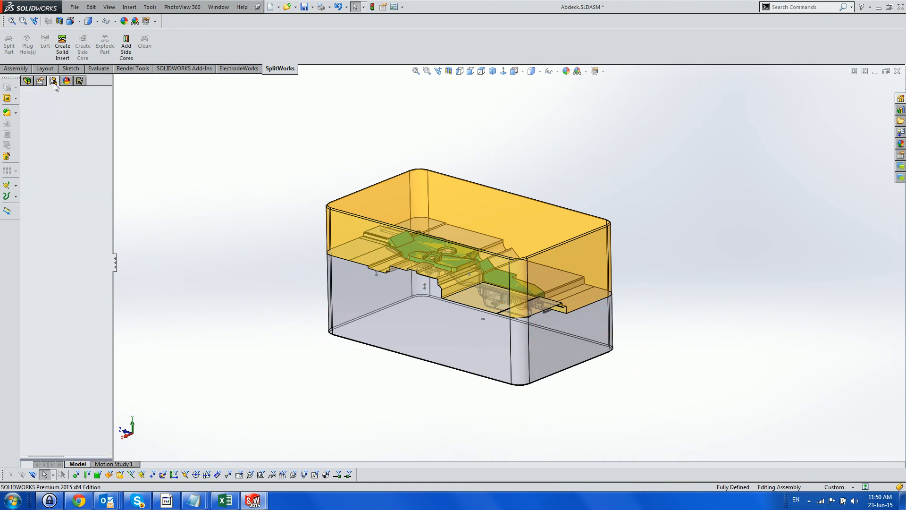
click(53, 80)
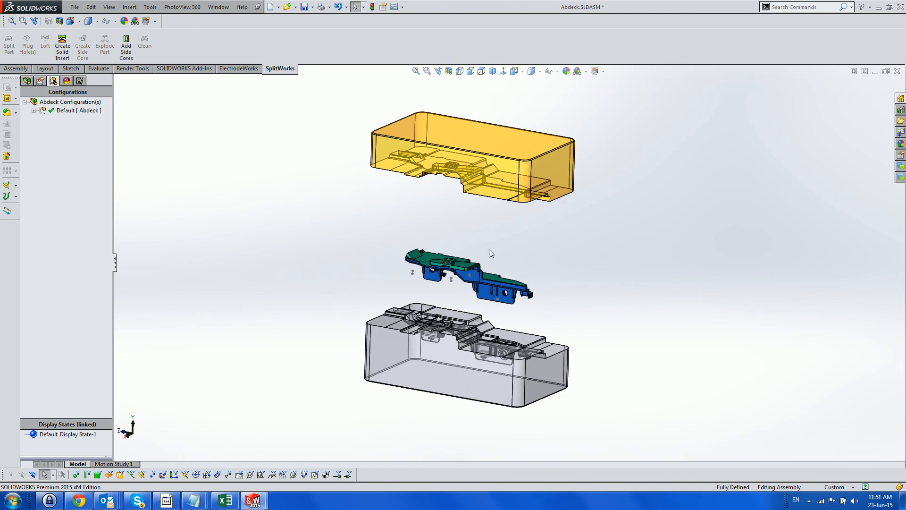
mouse_move(322, 237)
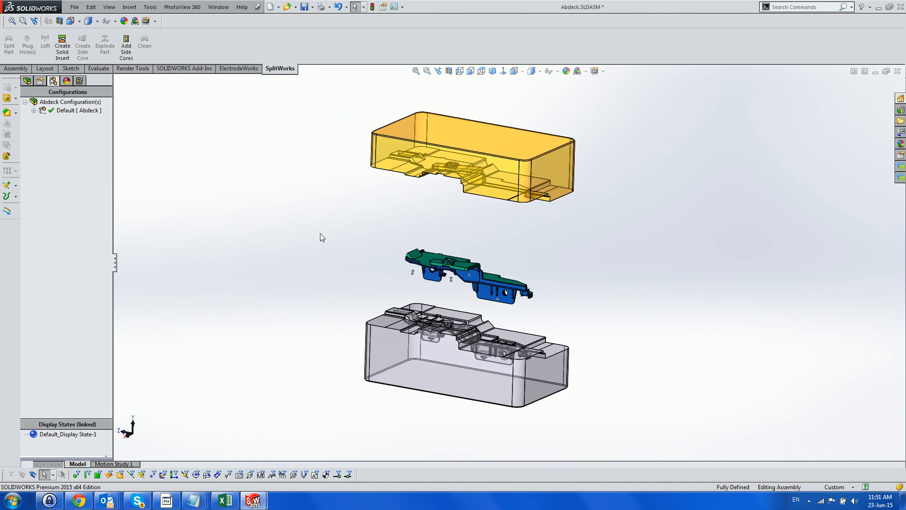